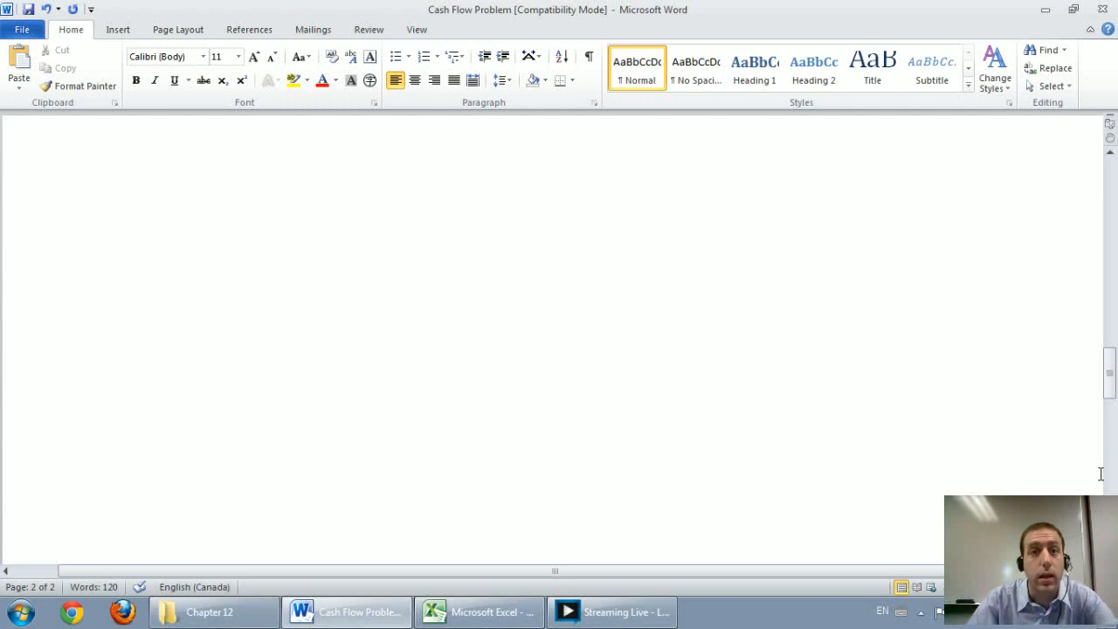
- Turn on pen inking on the blank second page so Ink Tools appear
click(114, 152)
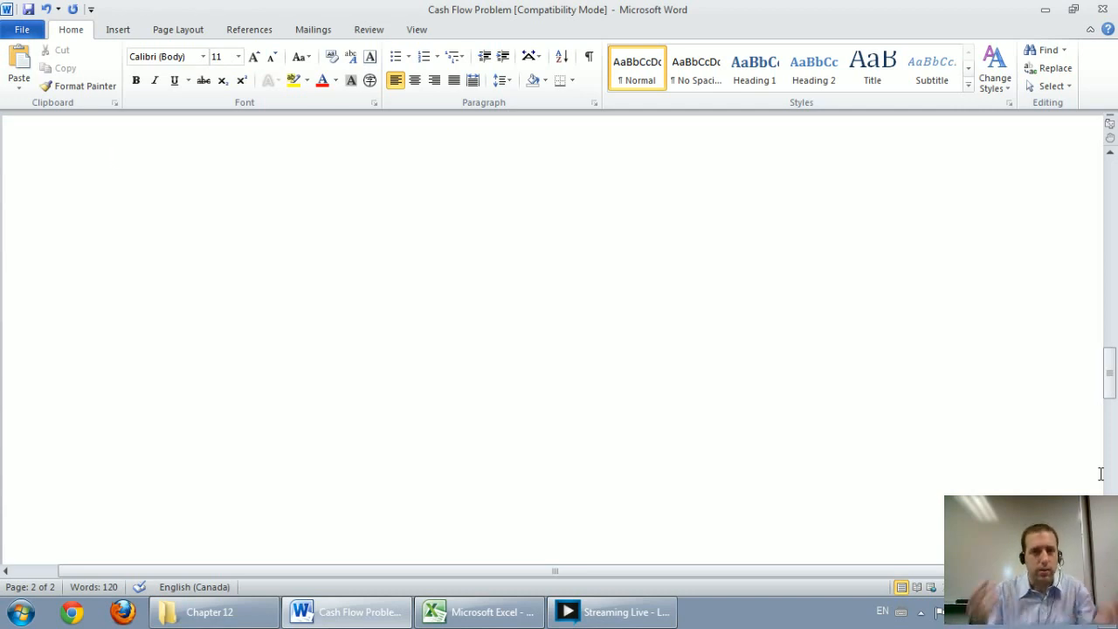
click(115, 152)
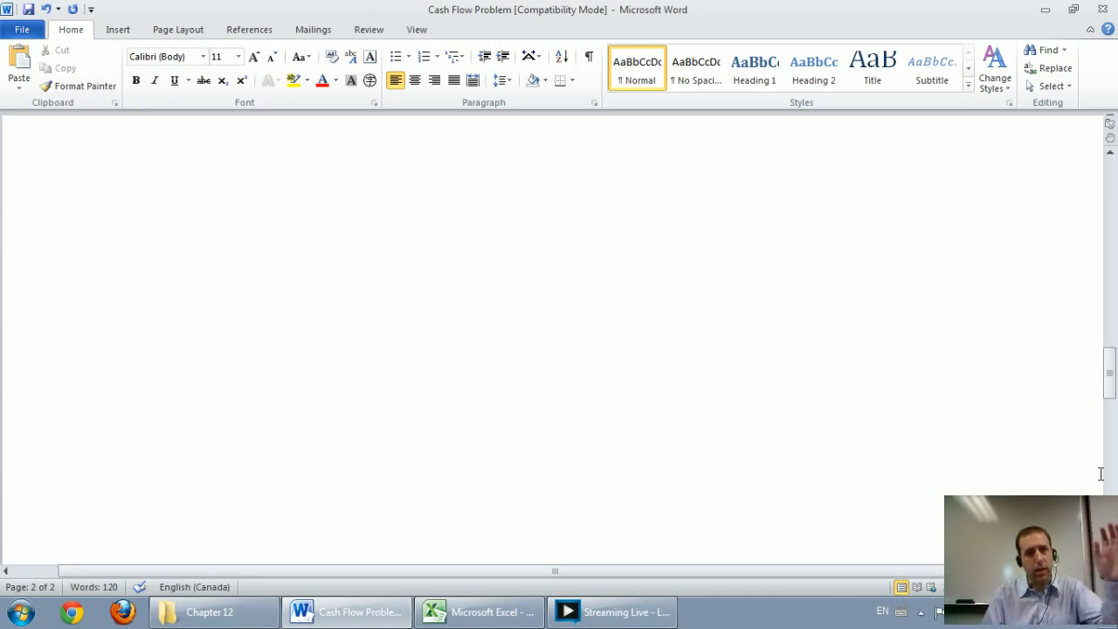
click(113, 152)
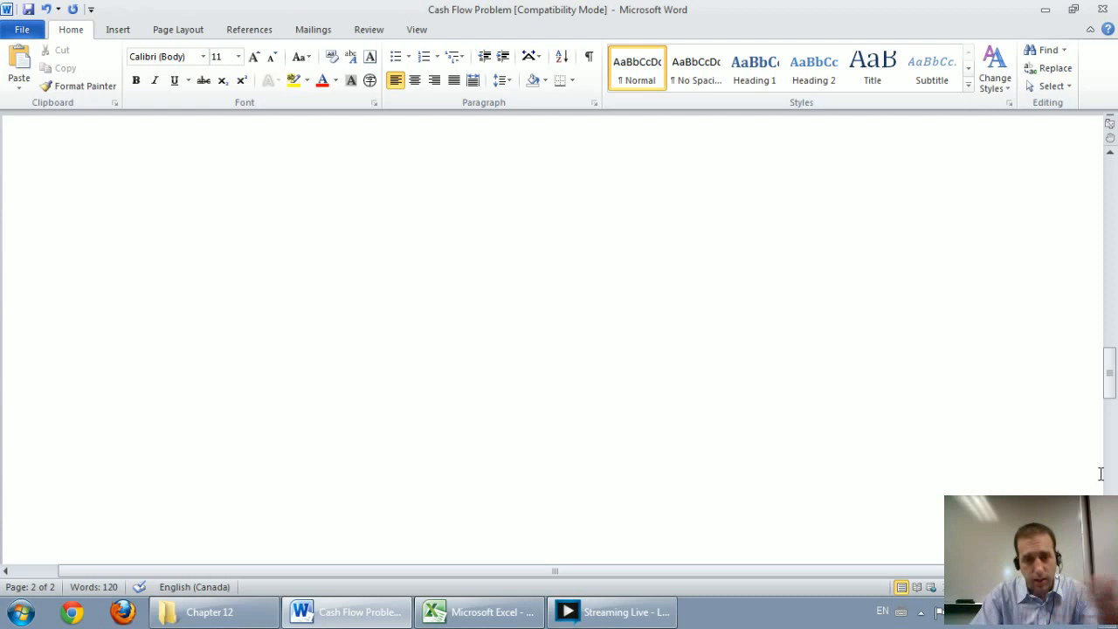
click(114, 152)
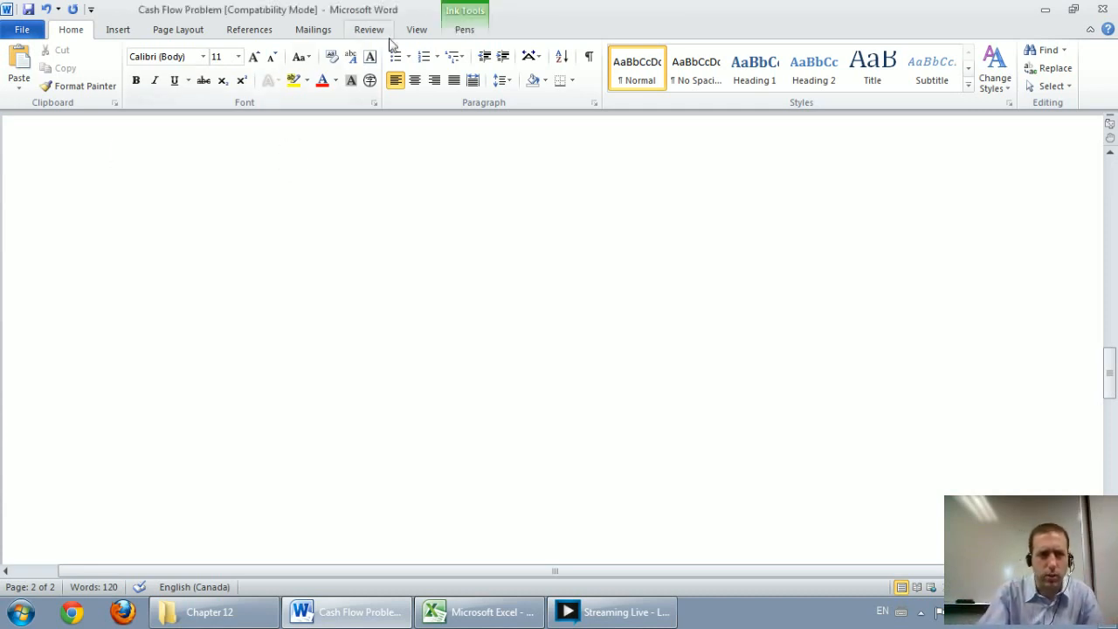
- Select the Pen and draw the Cash T-account with its opening balance
click(463, 29)
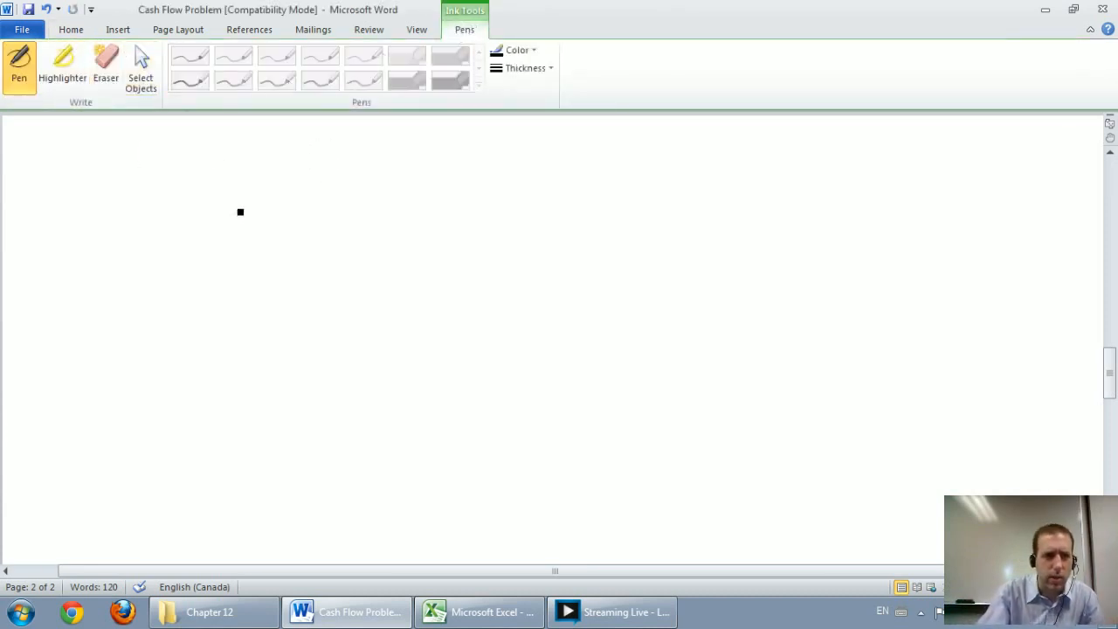
drag(224, 210, 504, 208)
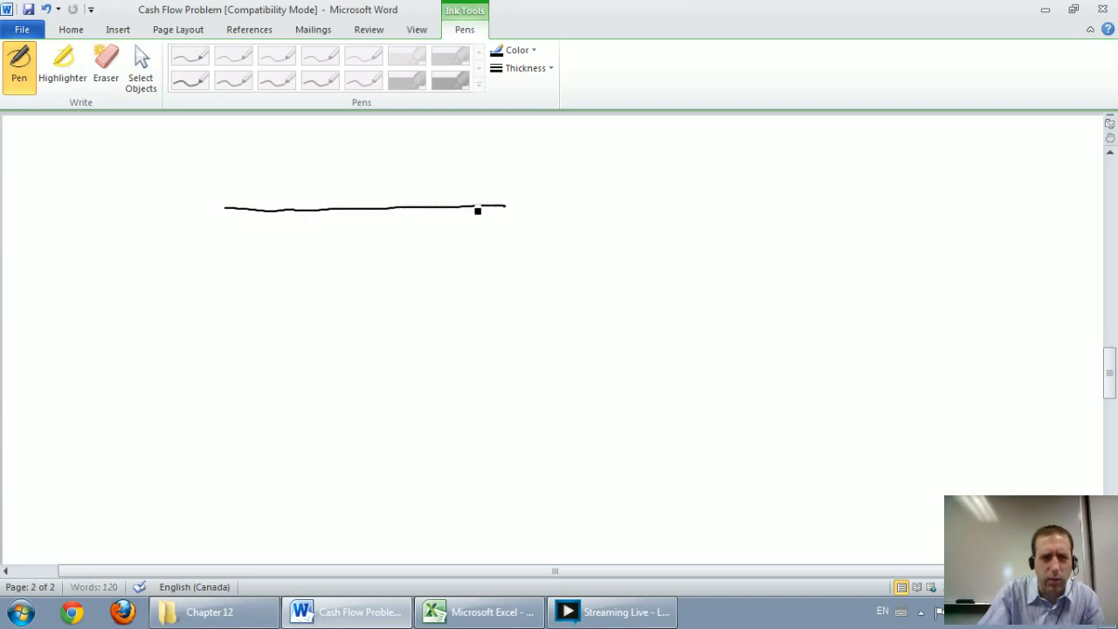
drag(366, 209, 327, 430)
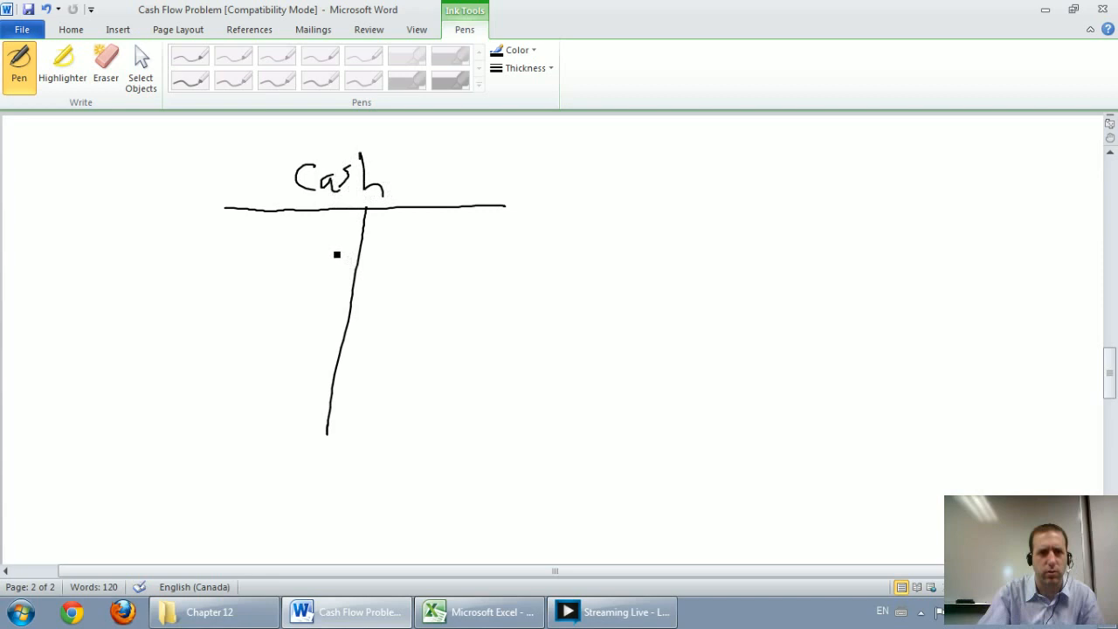
mouse_move(302, 229)
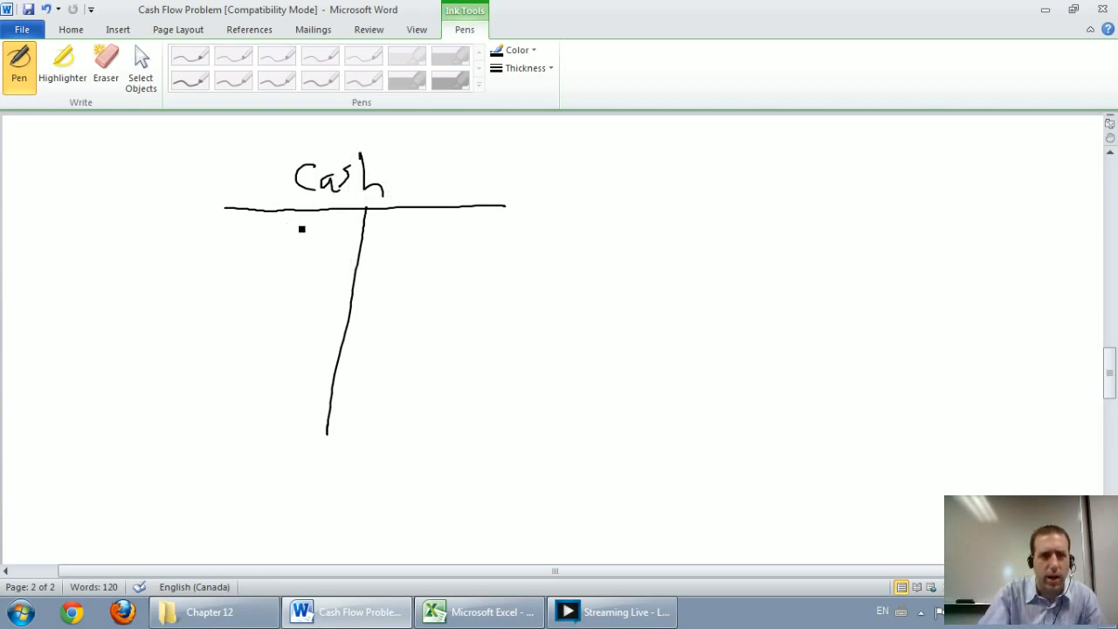
drag(235, 234, 332, 236)
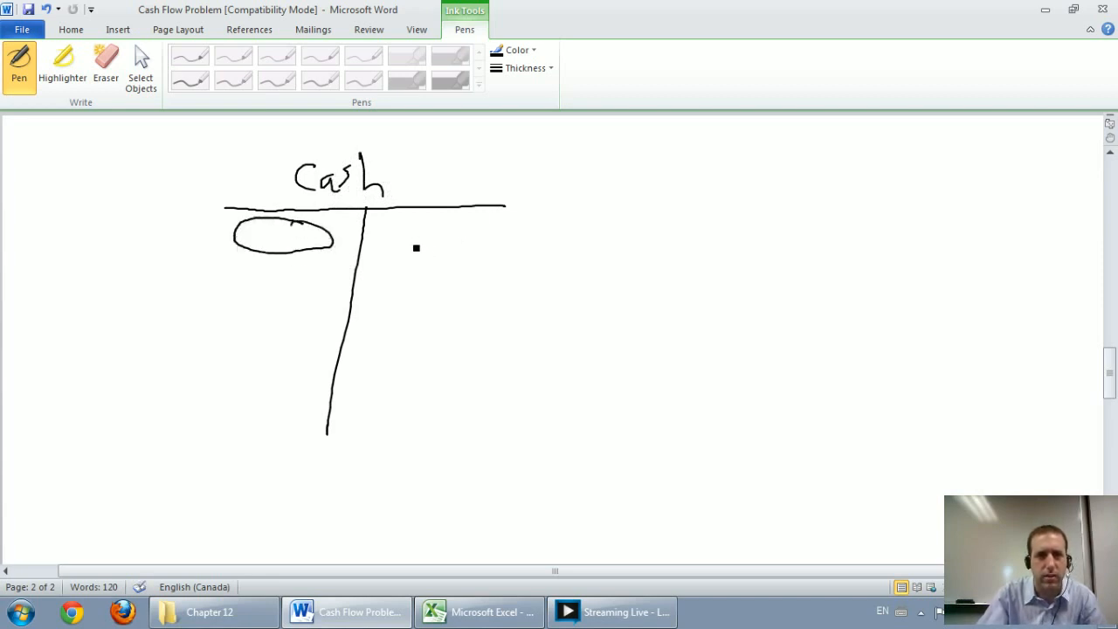
- Label right-side entries as cash outflows and left-side entries as cash inflows
drag(437, 254, 411, 367)
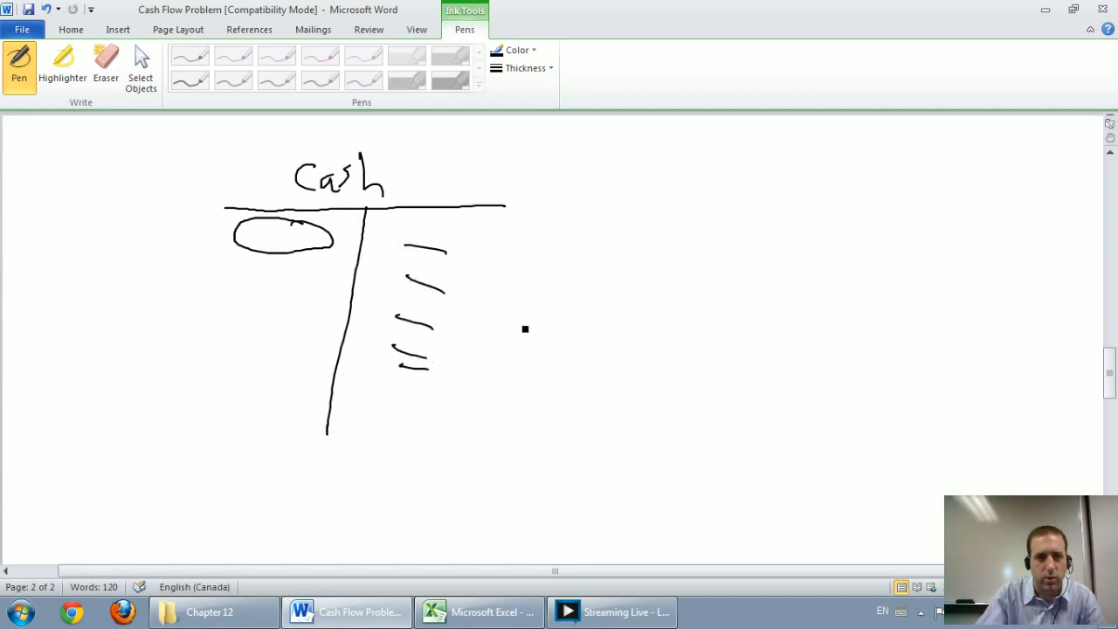
drag(467, 312, 594, 283)
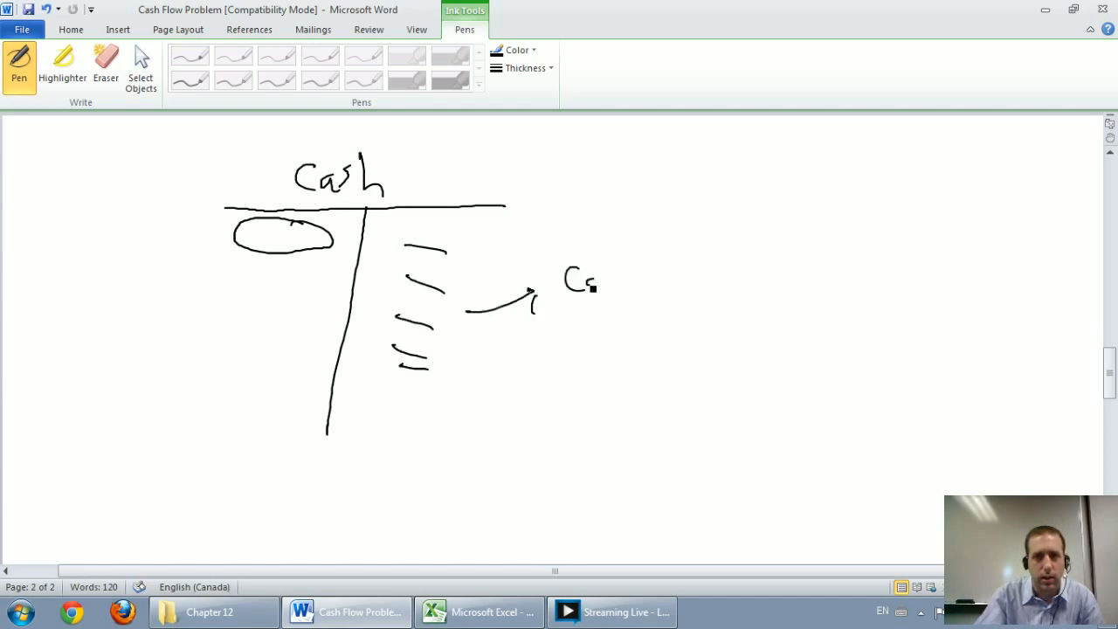
drag(594, 279, 699, 275)
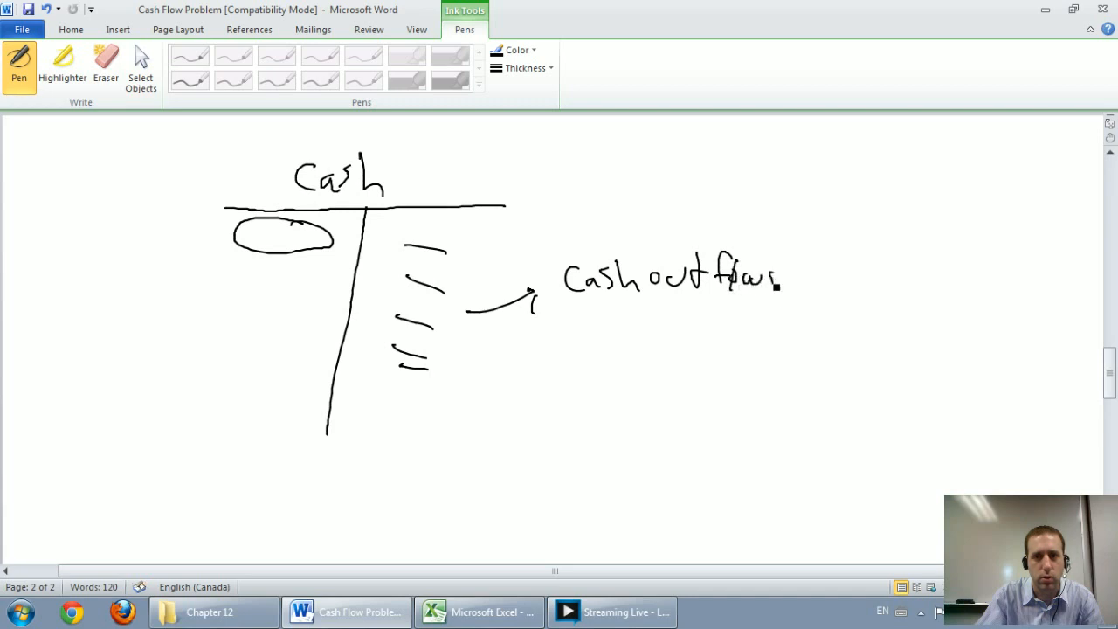
drag(297, 271, 262, 328)
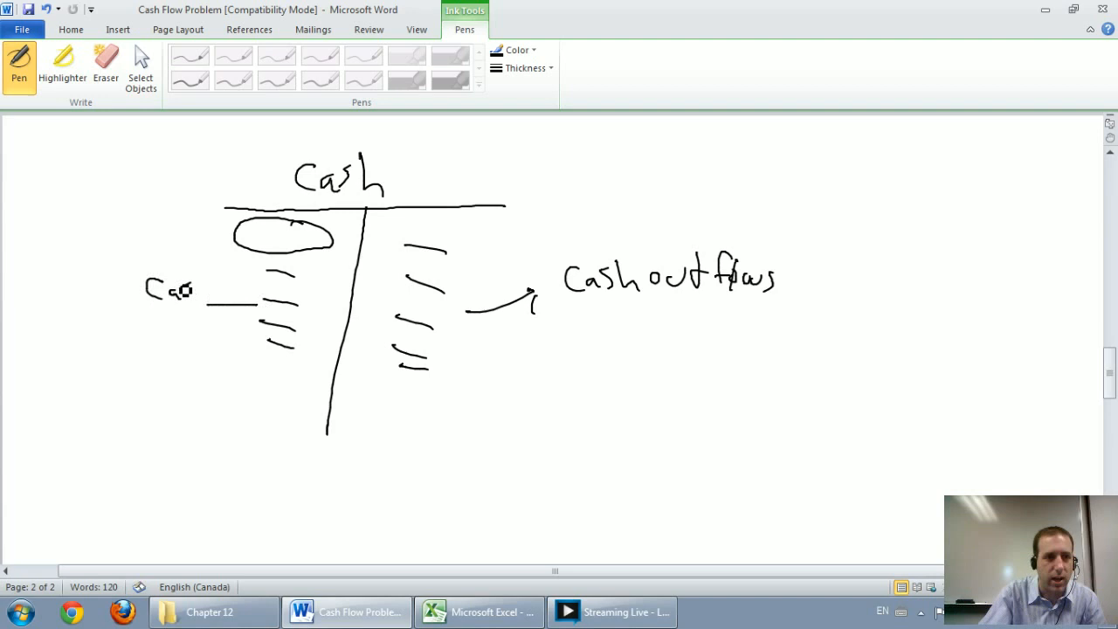
drag(148, 279, 218, 337)
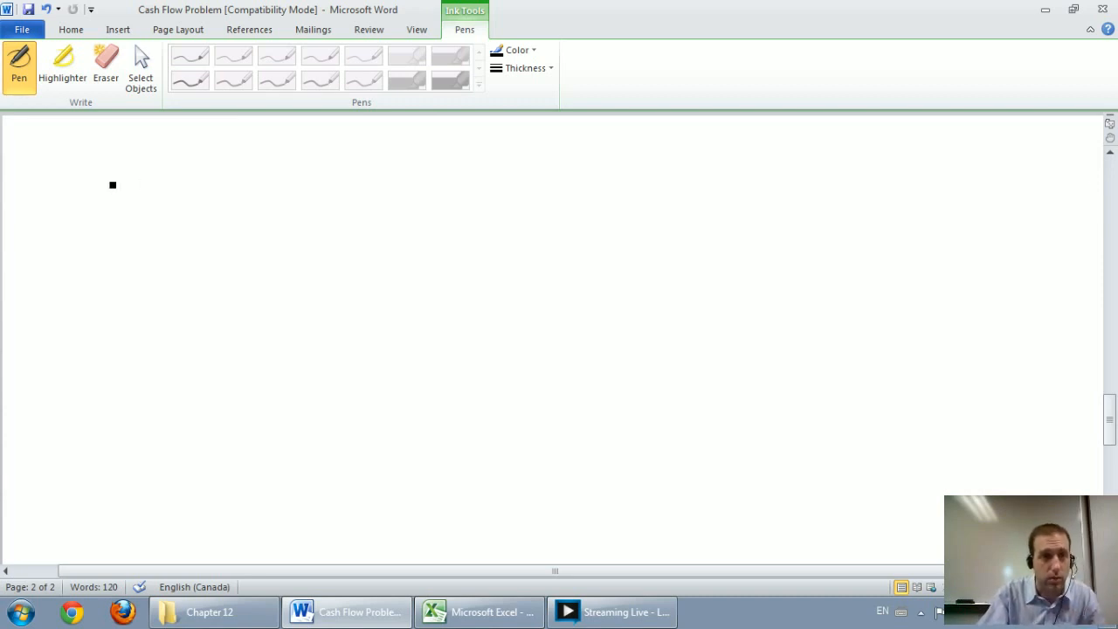
- Handwrite the Operating, Investing and Financing headings with an arrow under Operating
drag(114, 188, 161, 183)
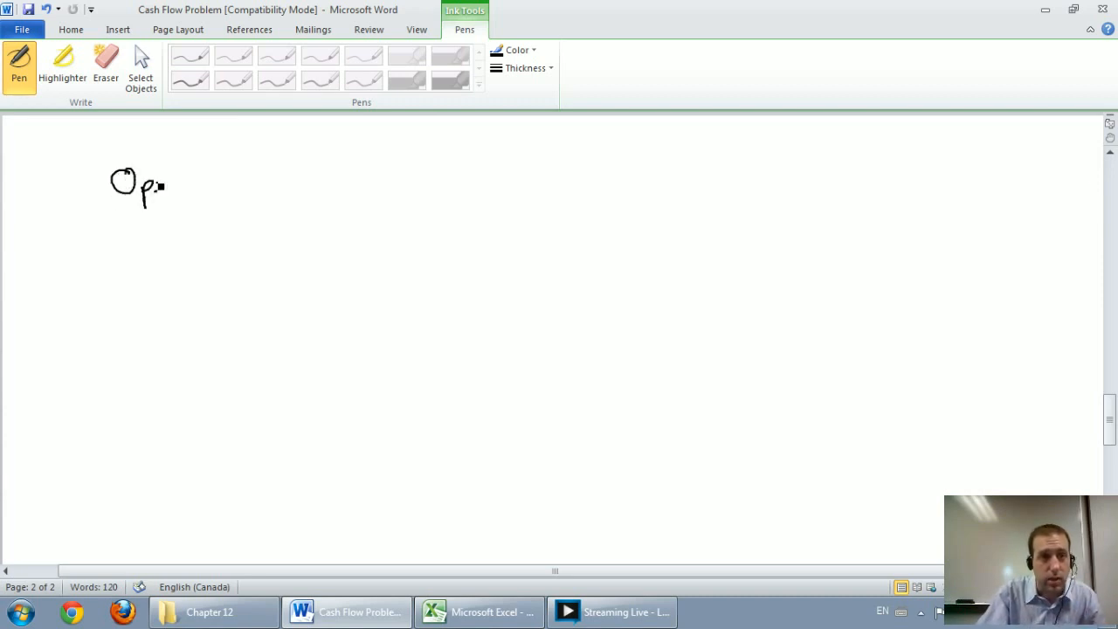
drag(162, 188, 245, 201)
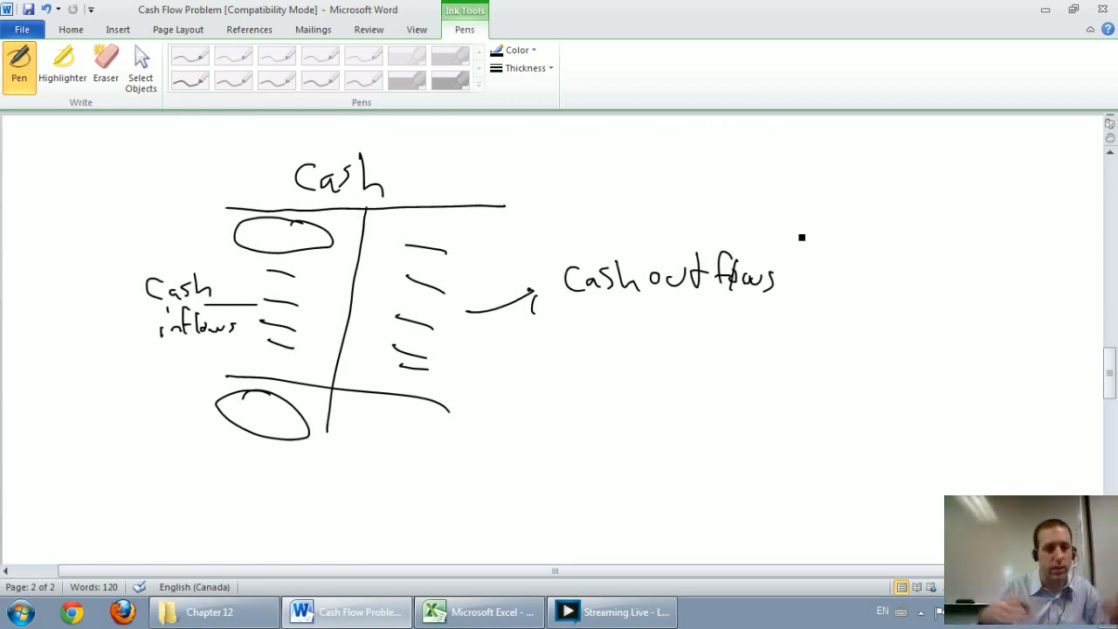
scroll(down, 3)
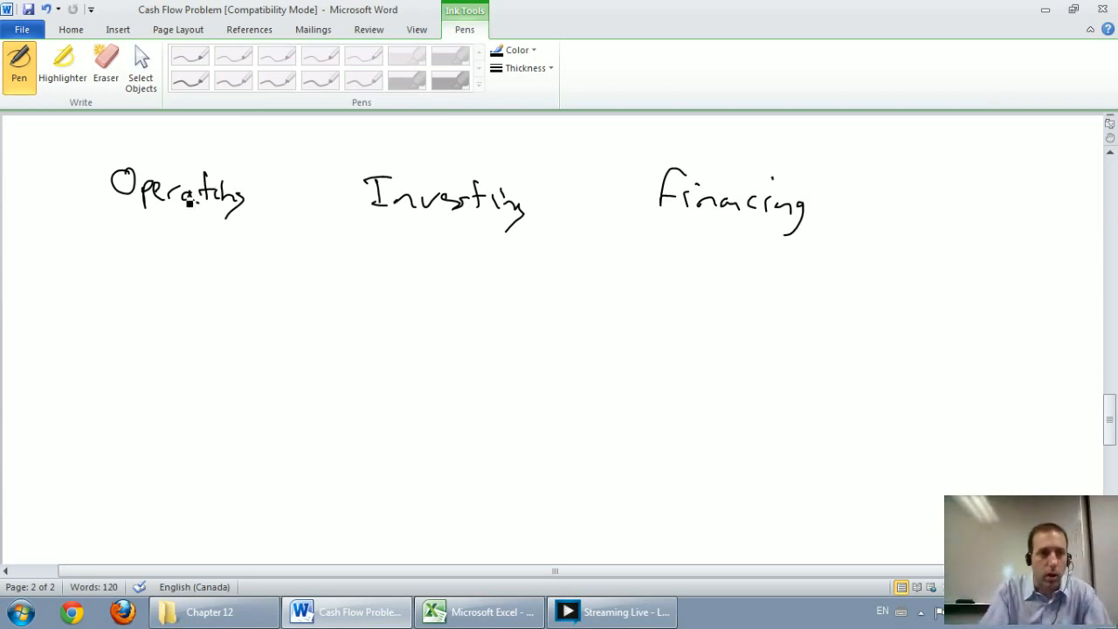
drag(164, 216, 165, 247)
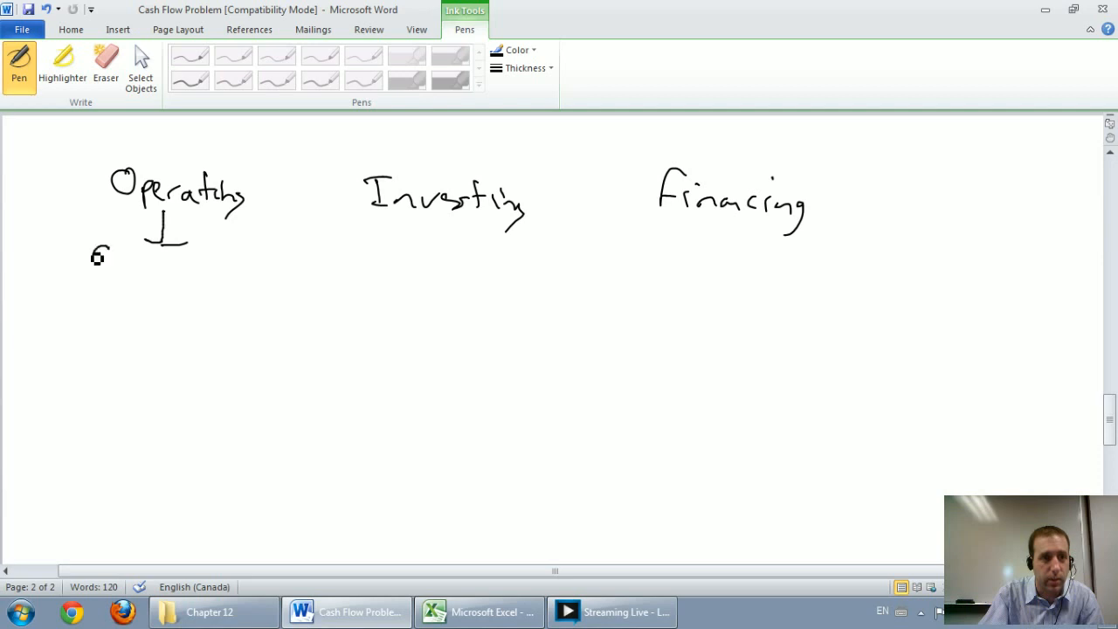
- Write Cash Tx and, after an arrow, NI beneath Operating
drag(91, 262, 187, 266)
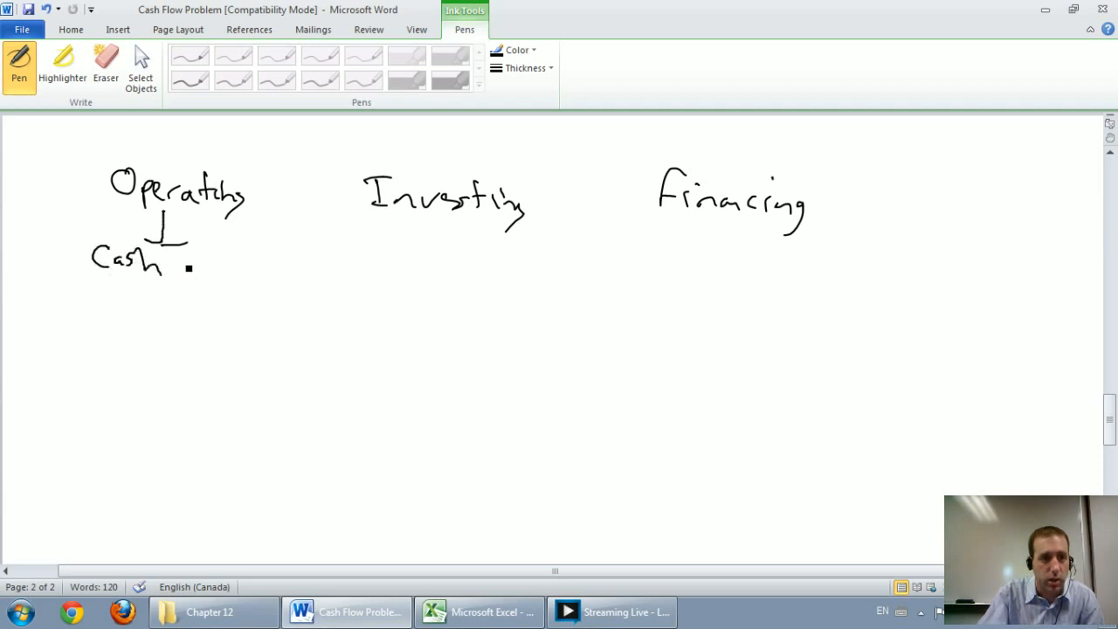
drag(171, 262, 232, 279)
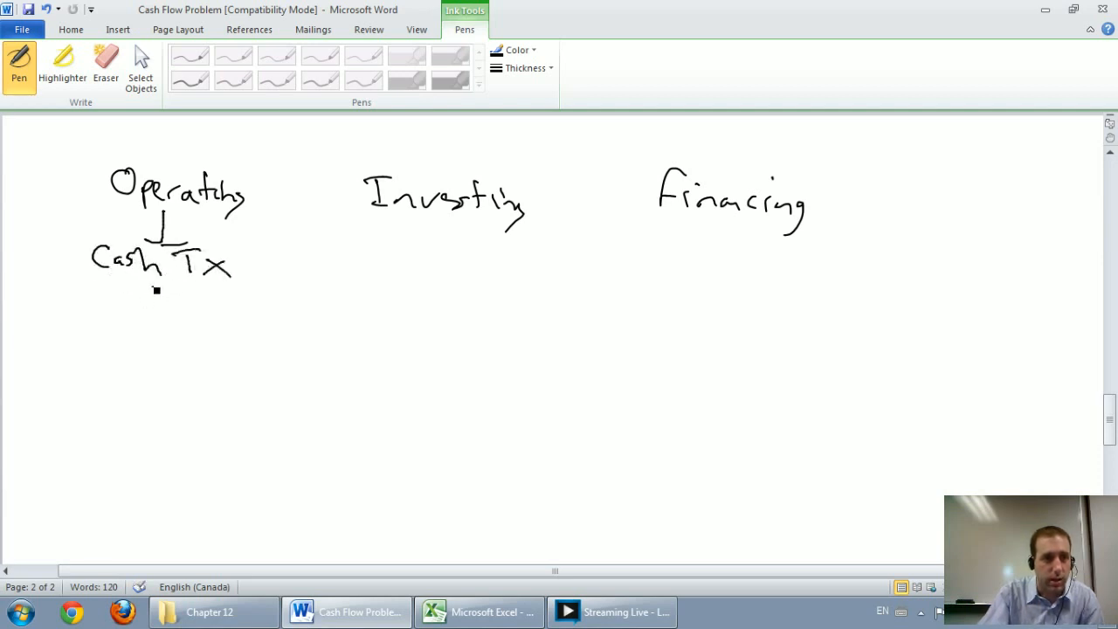
drag(149, 289, 157, 358)
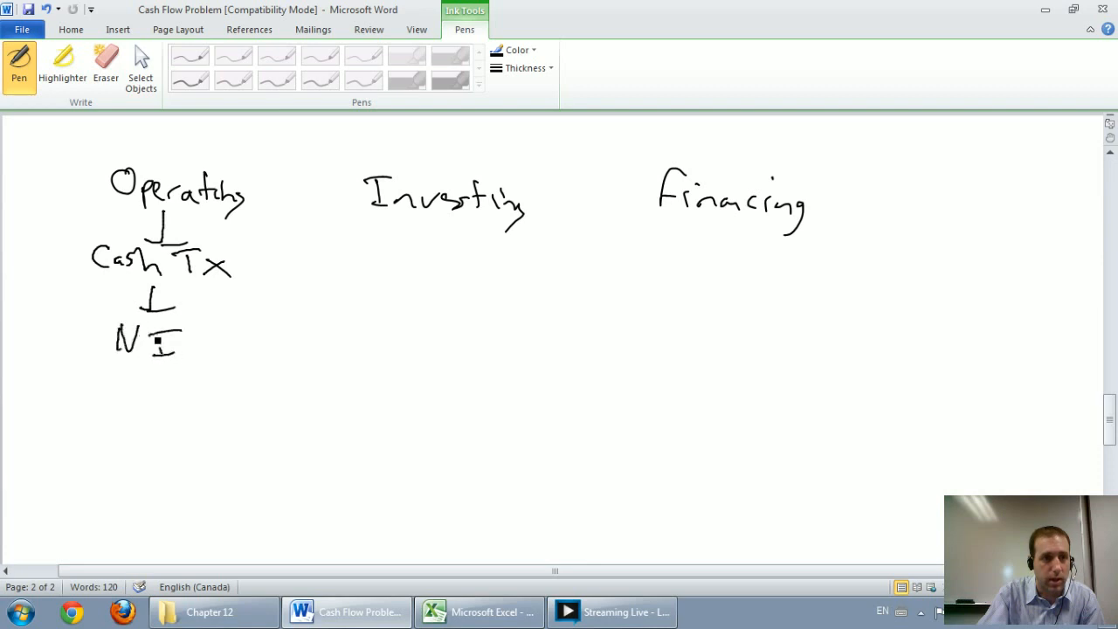
click(141, 370)
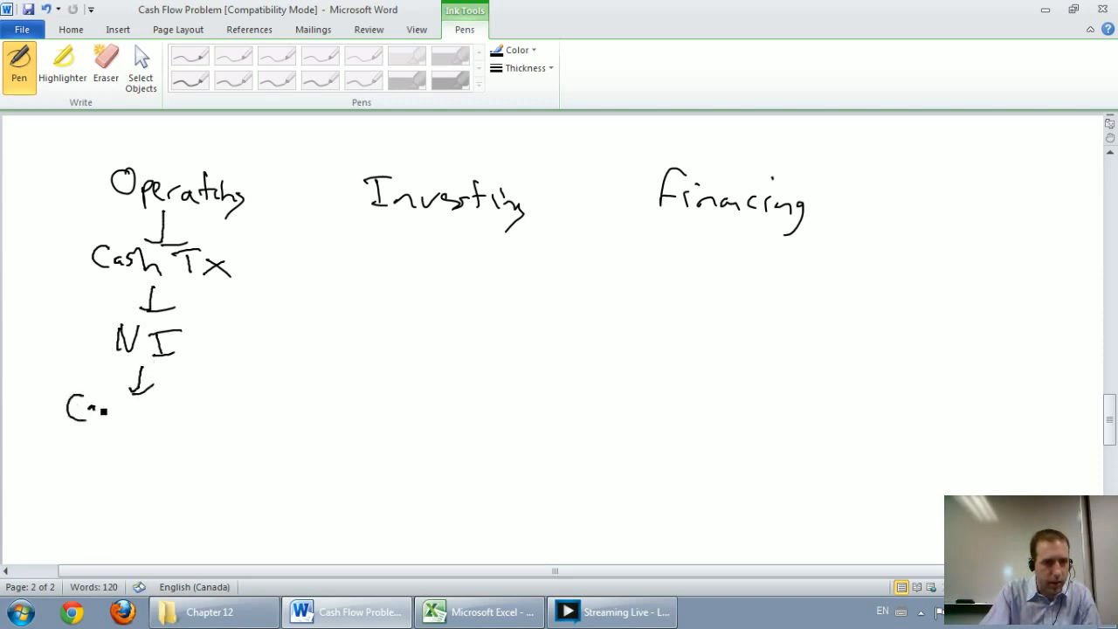
- Add Cash collections from customers and cash payments for expenses, linked by arrows
drag(78, 411, 183, 415)
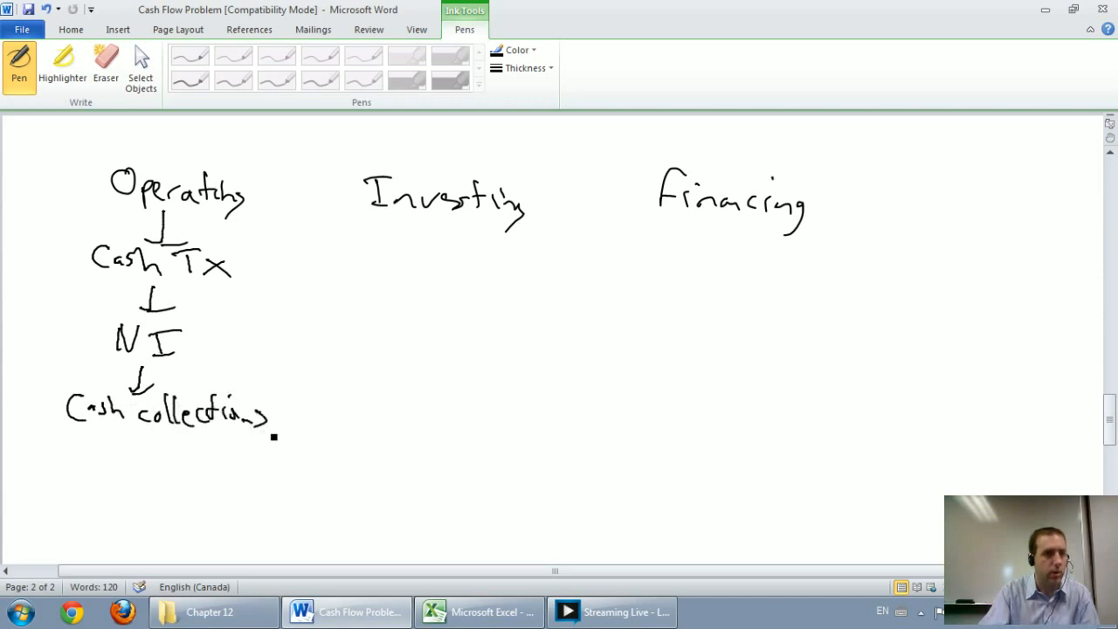
drag(161, 450, 197, 449)
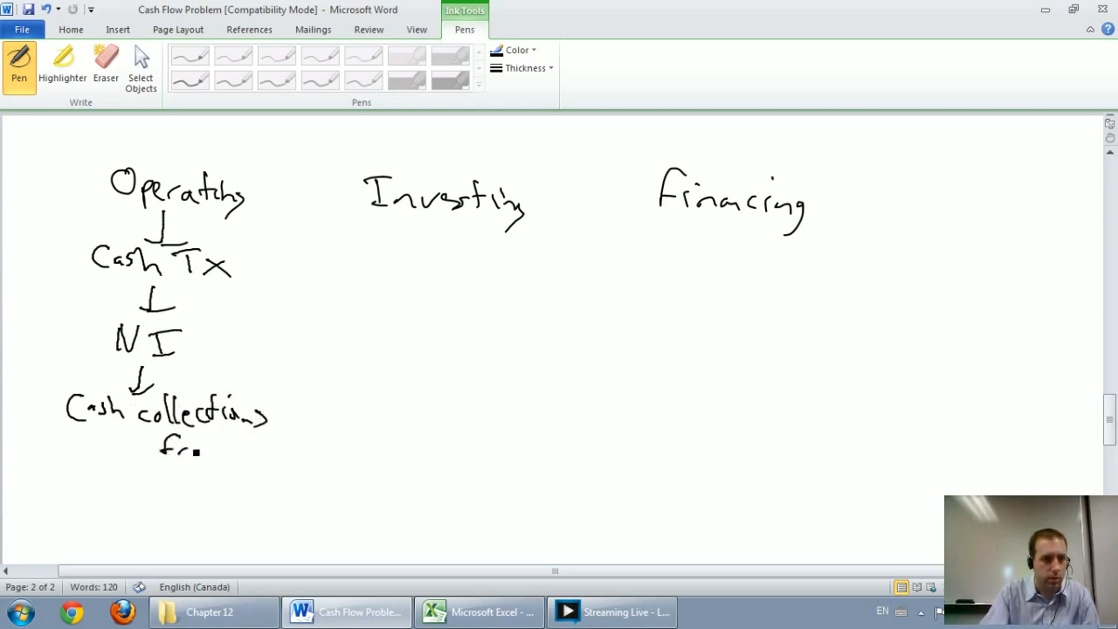
drag(158, 449, 305, 447)
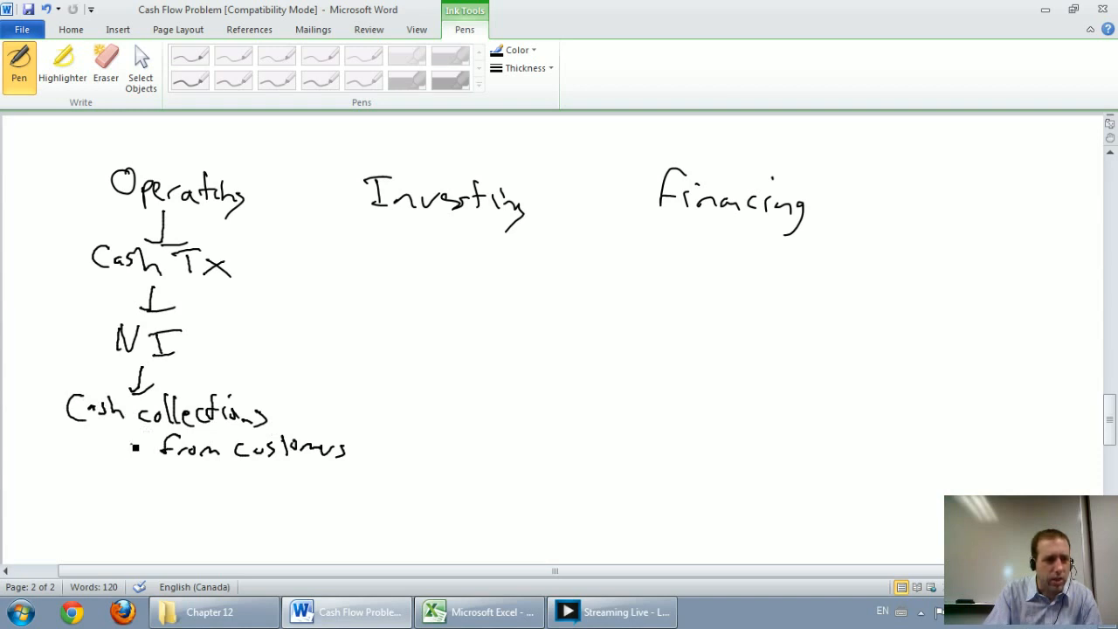
drag(144, 445, 136, 476)
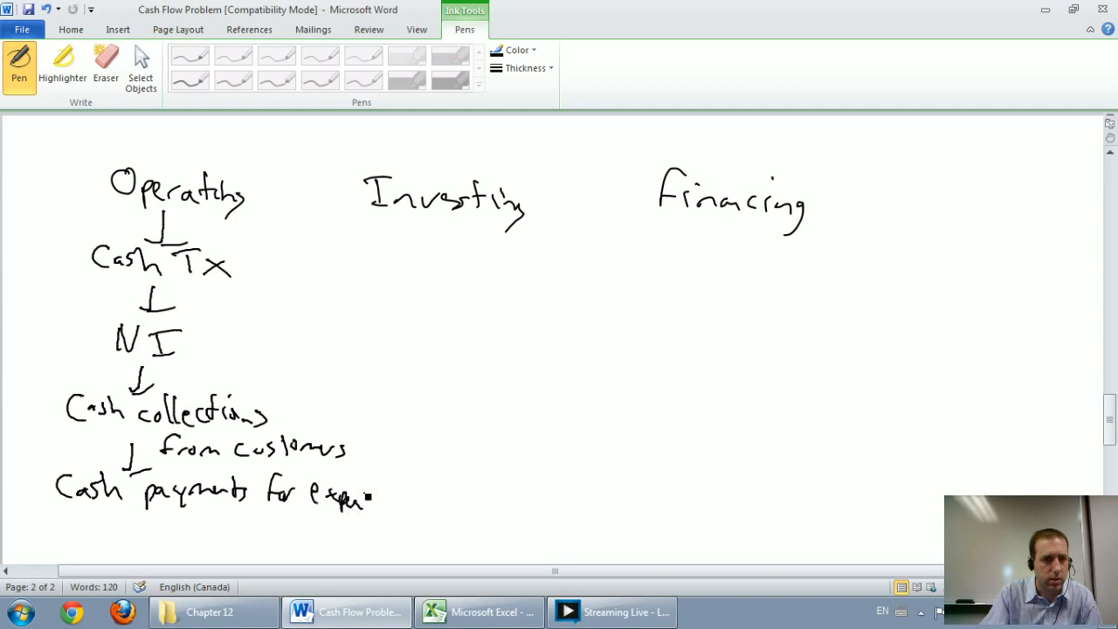
drag(363, 498, 402, 499)
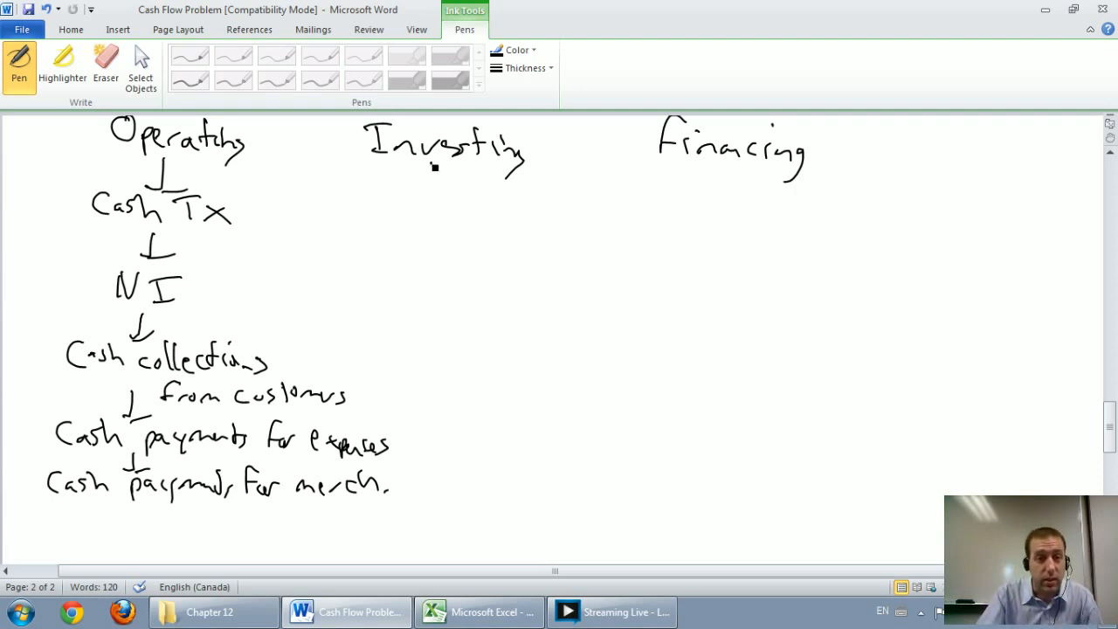
- Draw an arrow and write LT-A under the Investing heading
drag(437, 166, 445, 188)
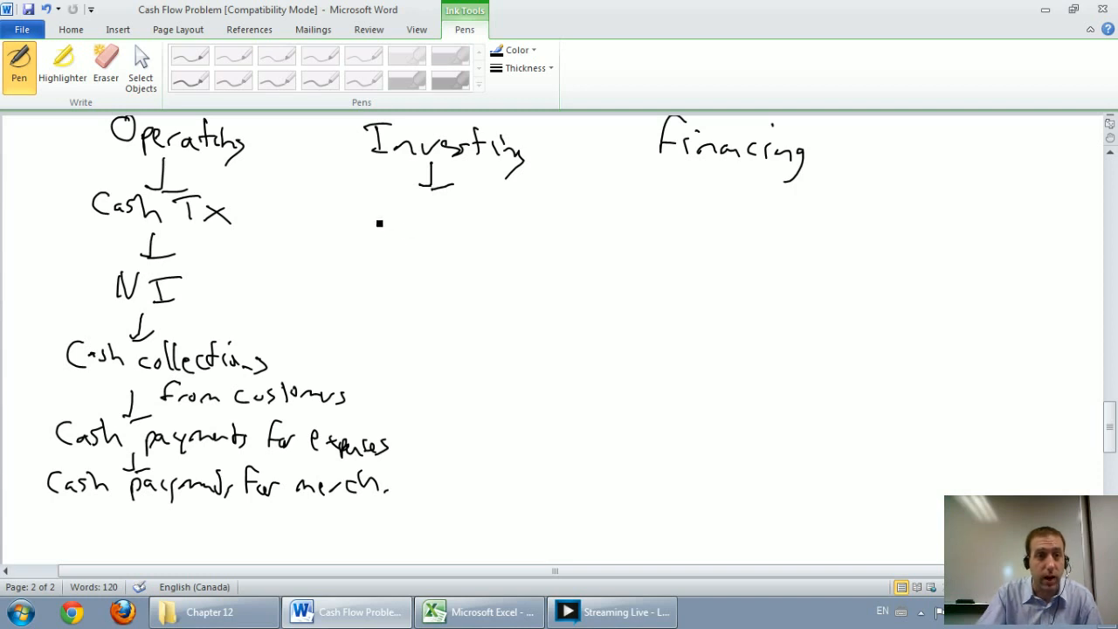
drag(376, 227, 455, 229)
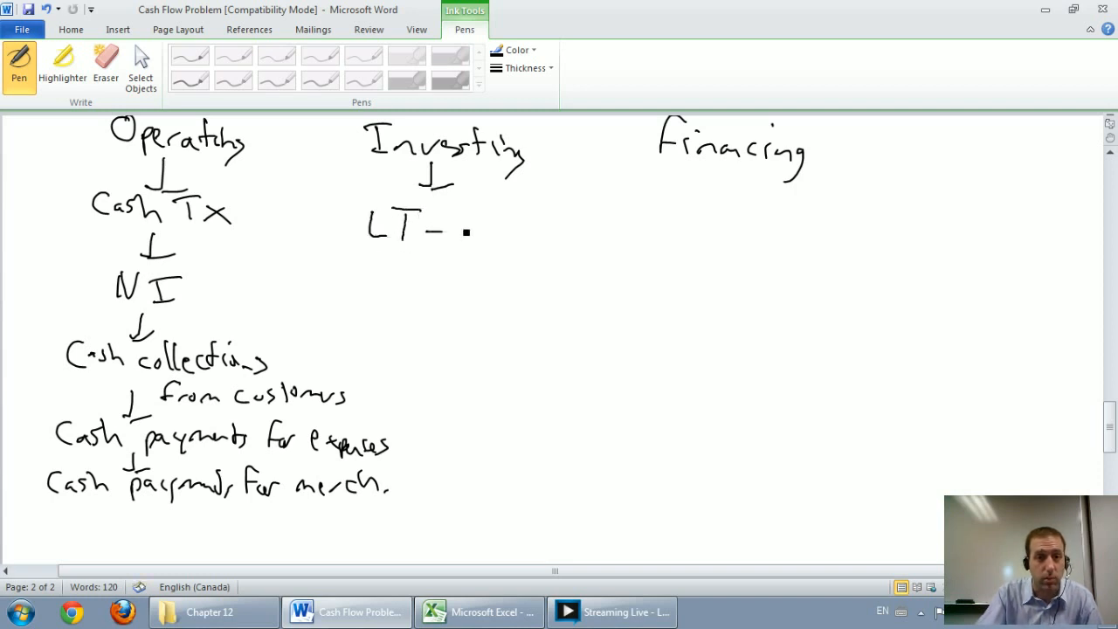
drag(317, 146, 314, 276)
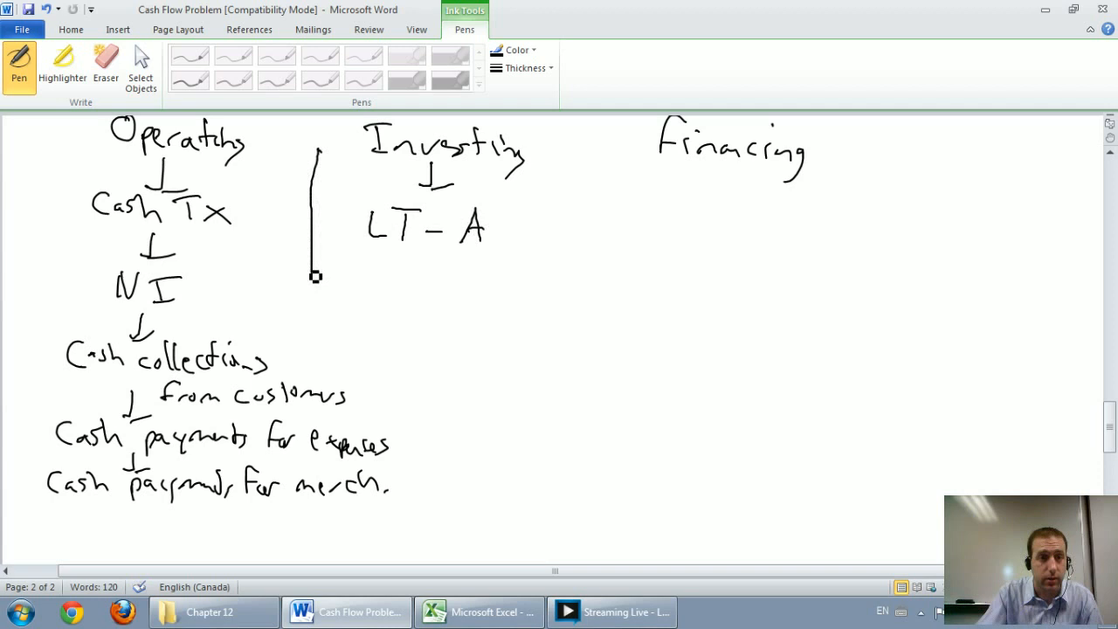
- Draw both column dividers and write Purchases and sales of LT-A under Investing
drag(316, 275, 389, 524)
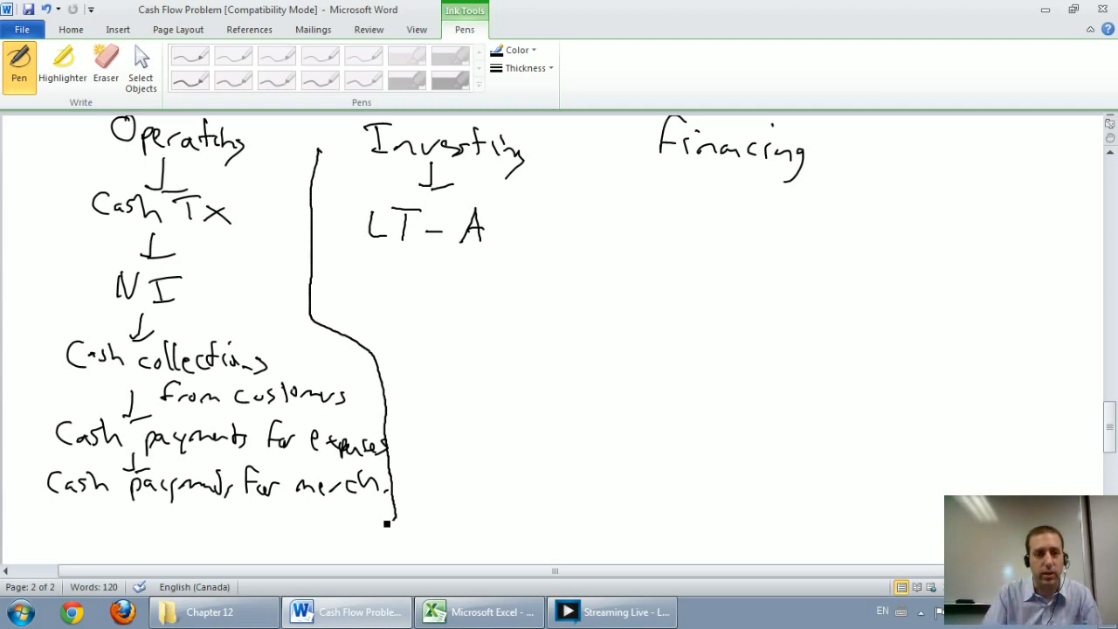
mouse_move(388, 370)
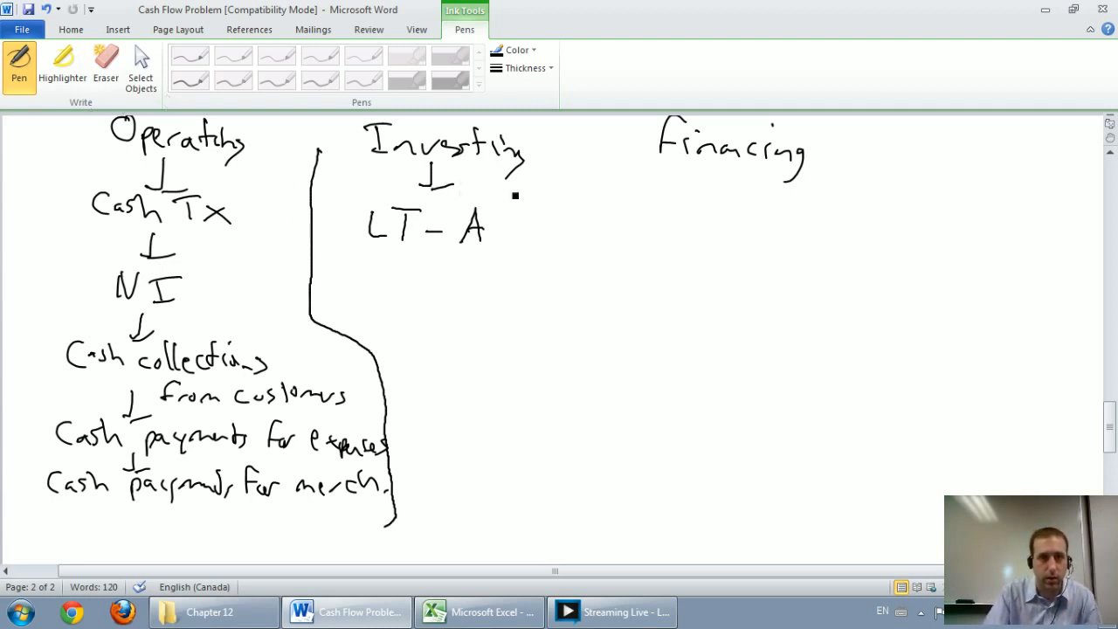
drag(581, 131, 563, 511)
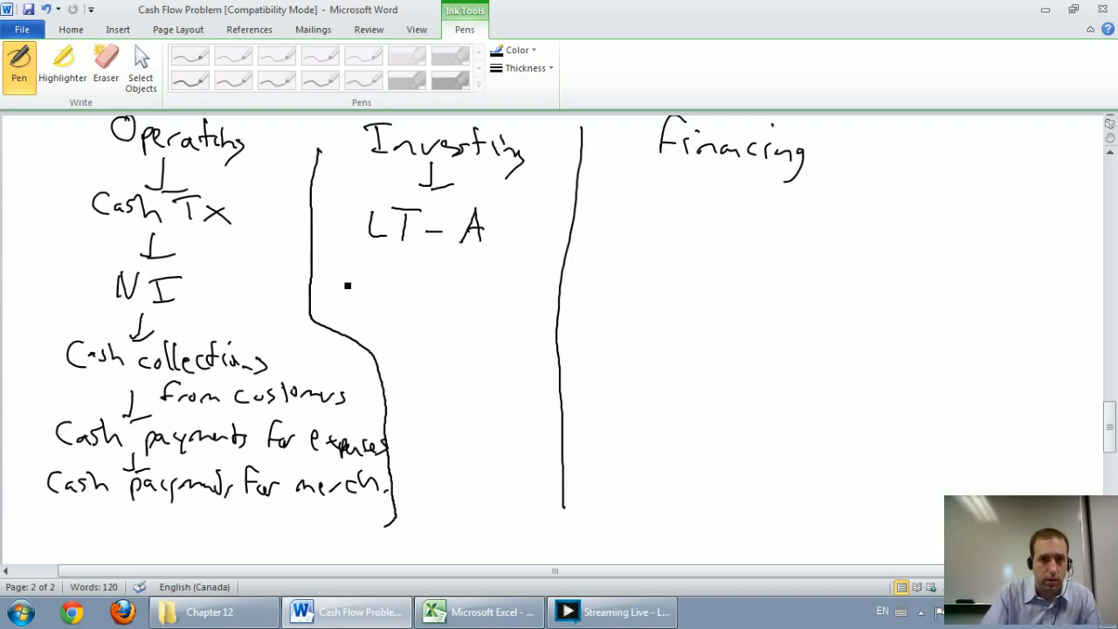
drag(341, 292, 446, 297)
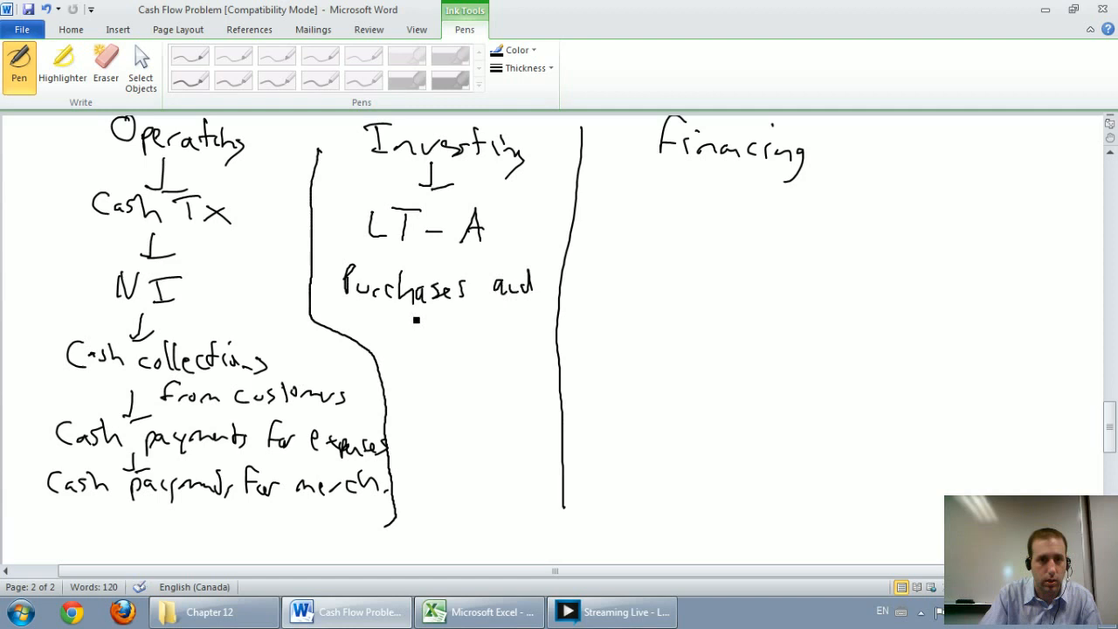
drag(402, 328, 463, 332)
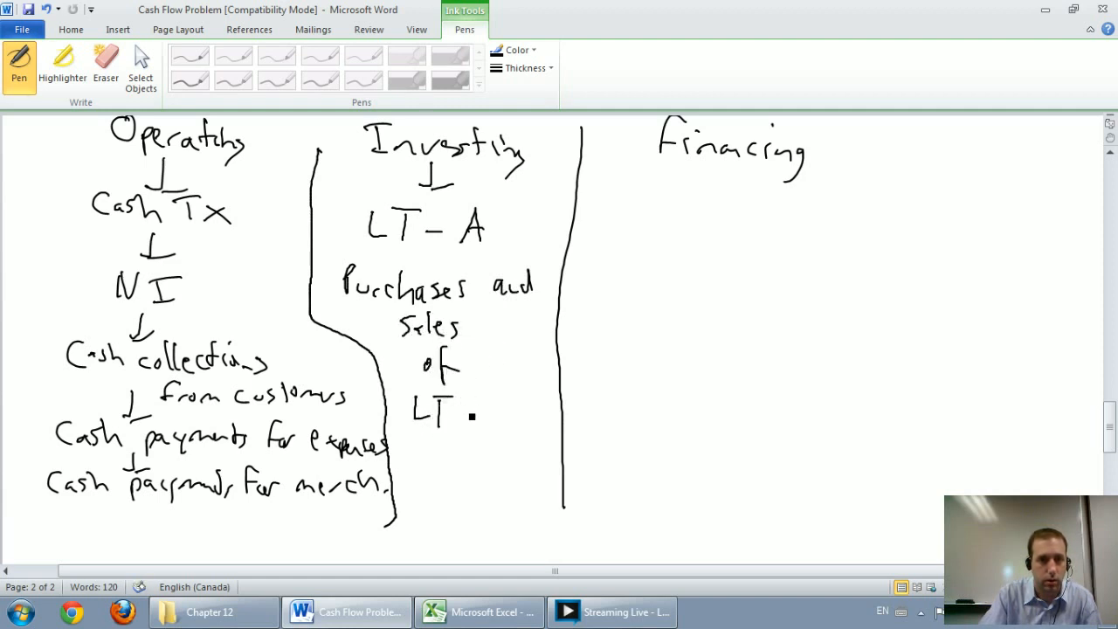
drag(467, 415, 507, 411)
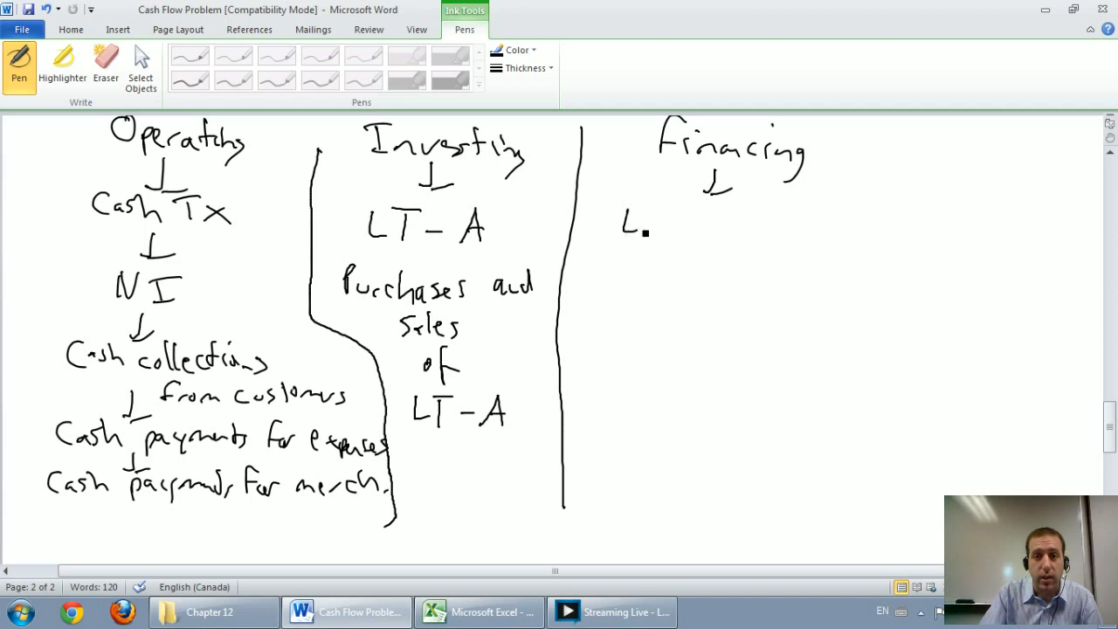
- Write LT-L, SE, Borrowing/repaying, Issuing shares/repurchasing and Dividends under Financing
drag(620, 225, 707, 229)
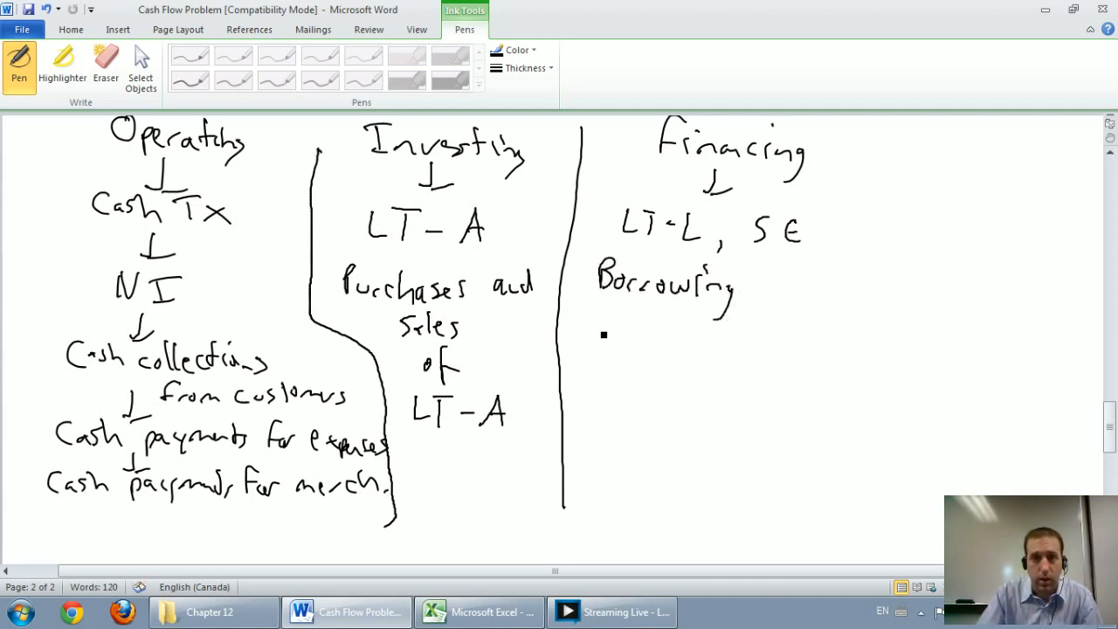
drag(599, 340, 664, 341)
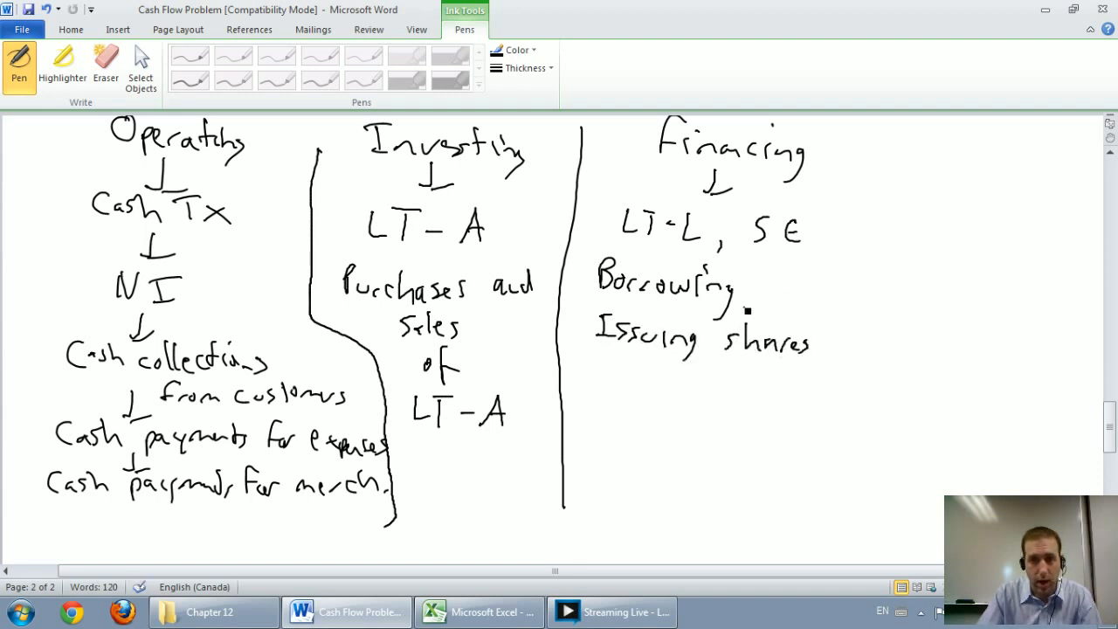
drag(743, 314, 856, 289)
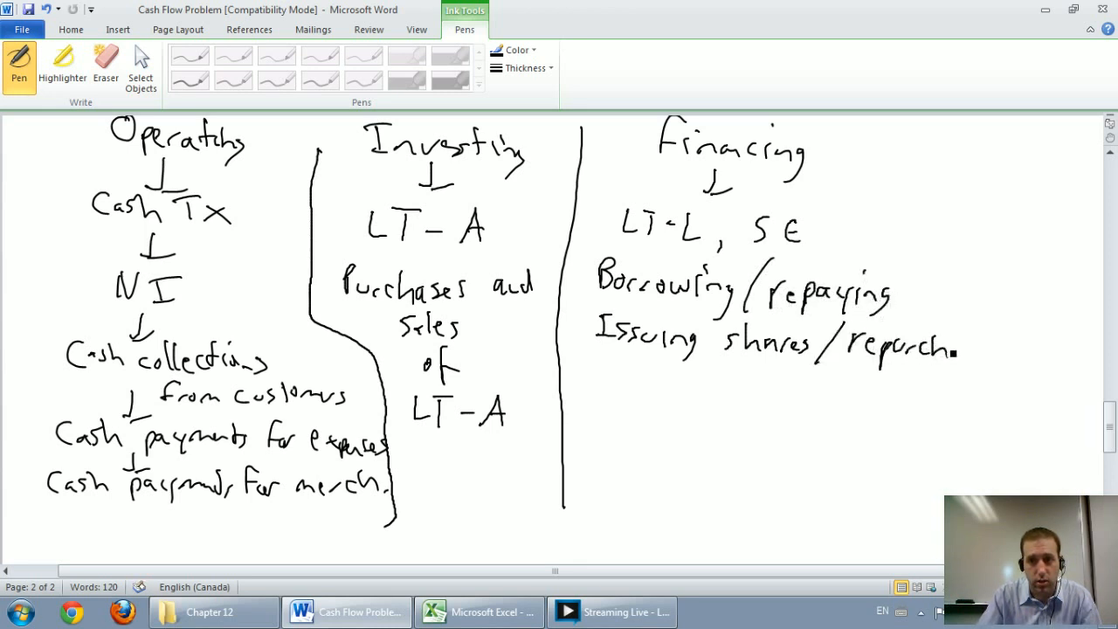
drag(952, 349, 1004, 358)
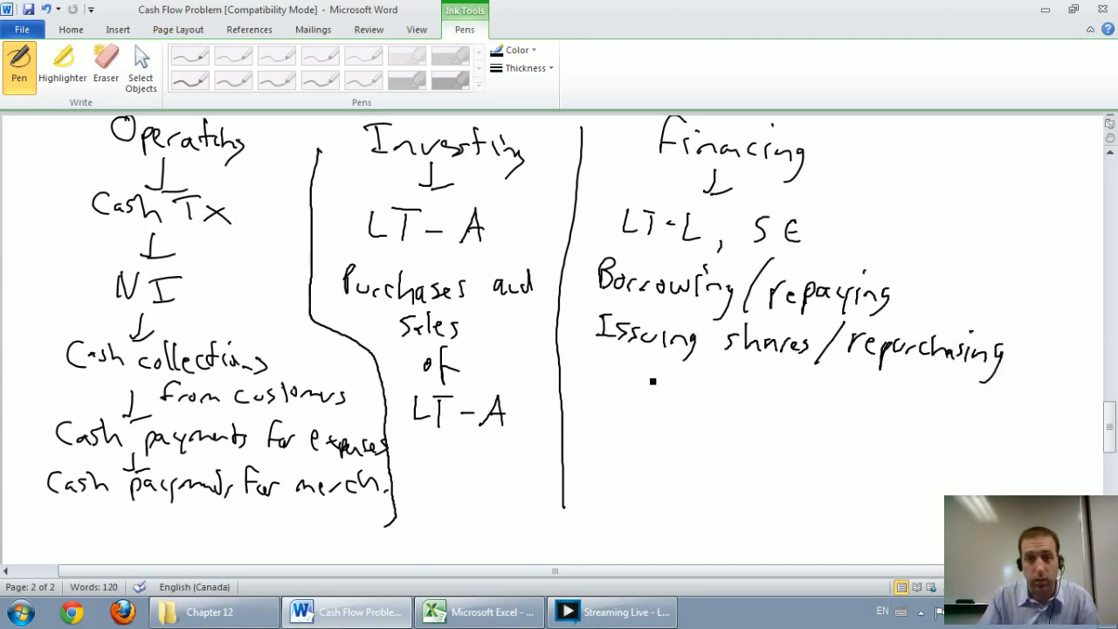
drag(599, 376, 660, 384)
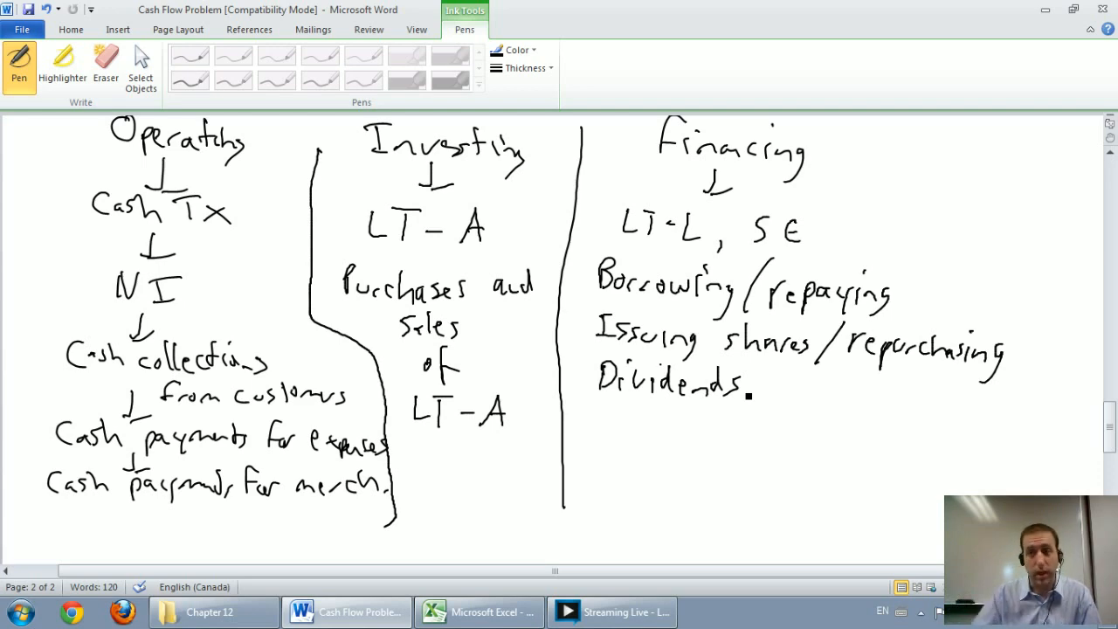
- Scroll below the three columns and begin the handwritten 'Direct vs' heading
scroll(down, 3)
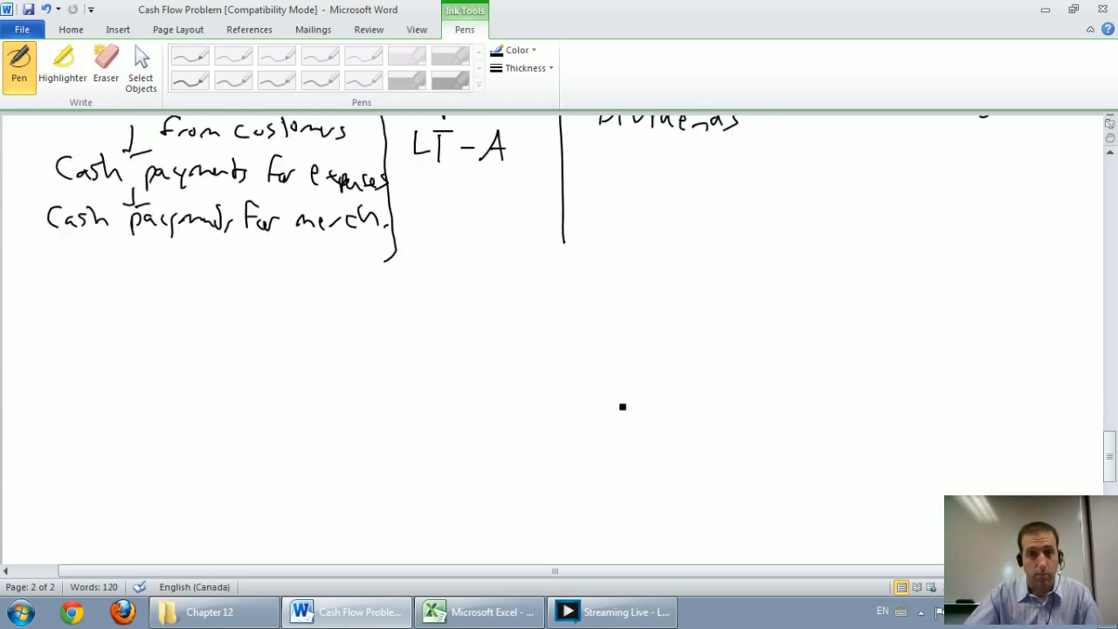
scroll(down, 3)
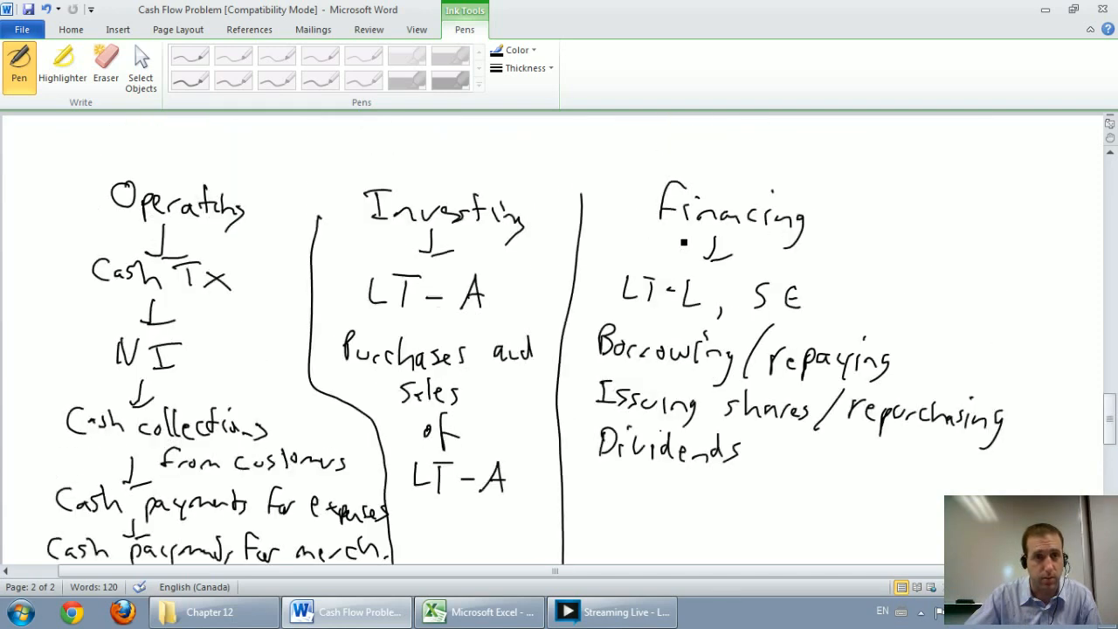
scroll(down, 3)
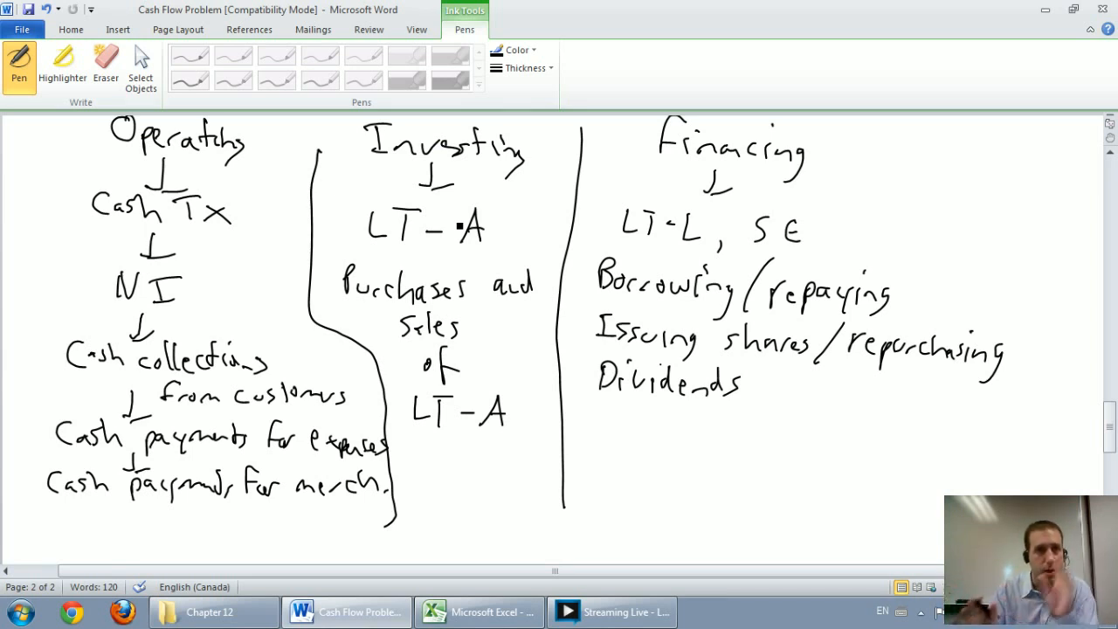
scroll(down, 3)
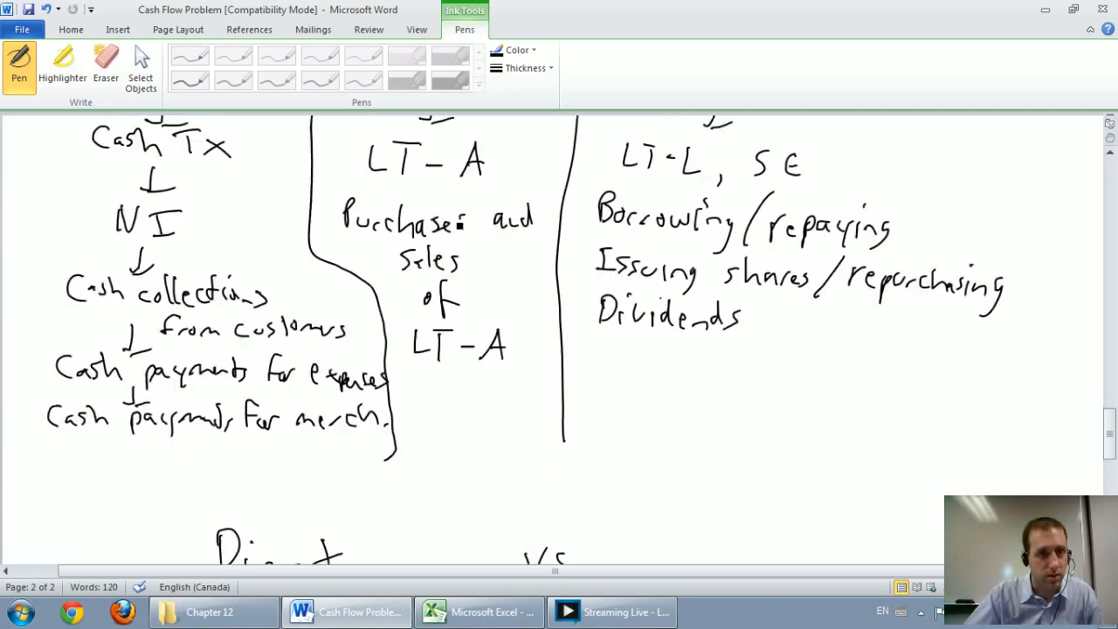
- Write Indirect after 'Direct vs', then tick GAAP under Direct and Companies under Indirect
scroll(down, 3)
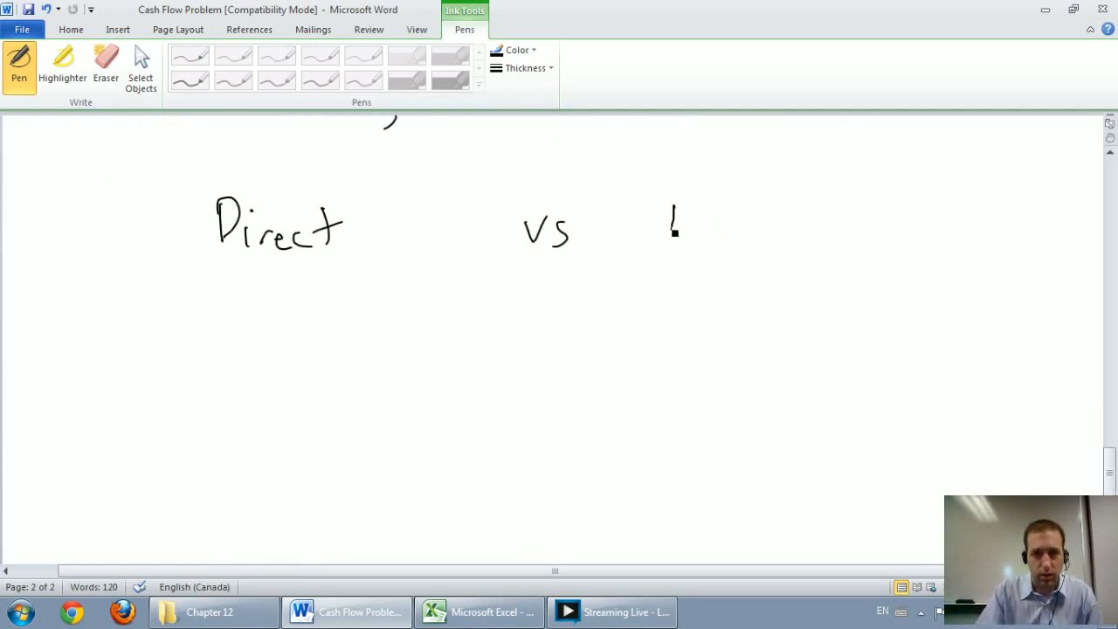
drag(663, 236, 791, 235)
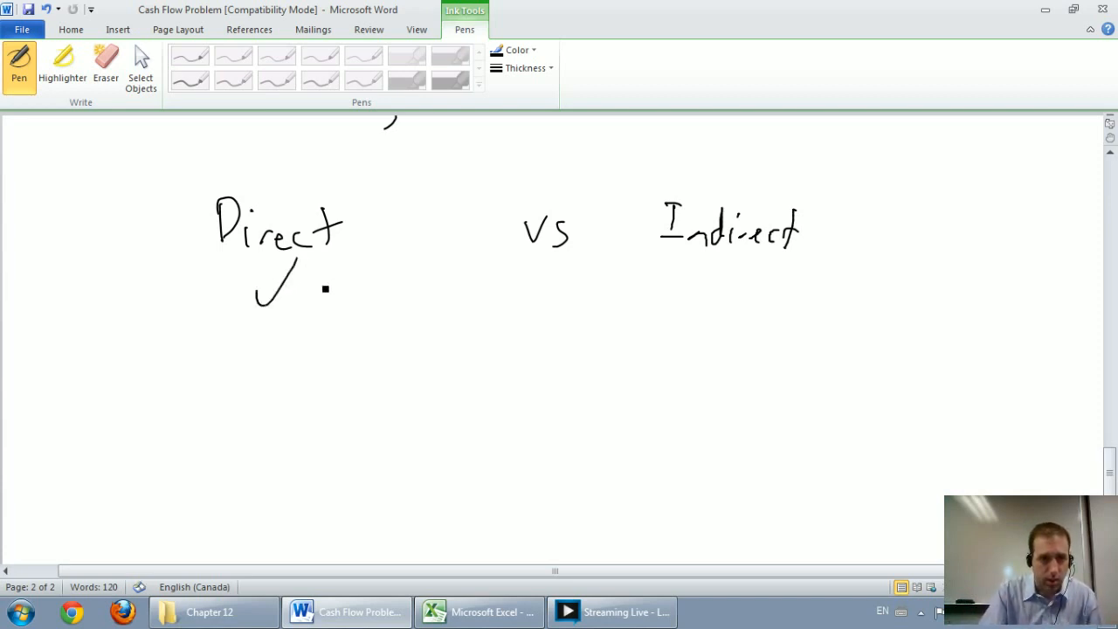
drag(319, 297, 402, 305)
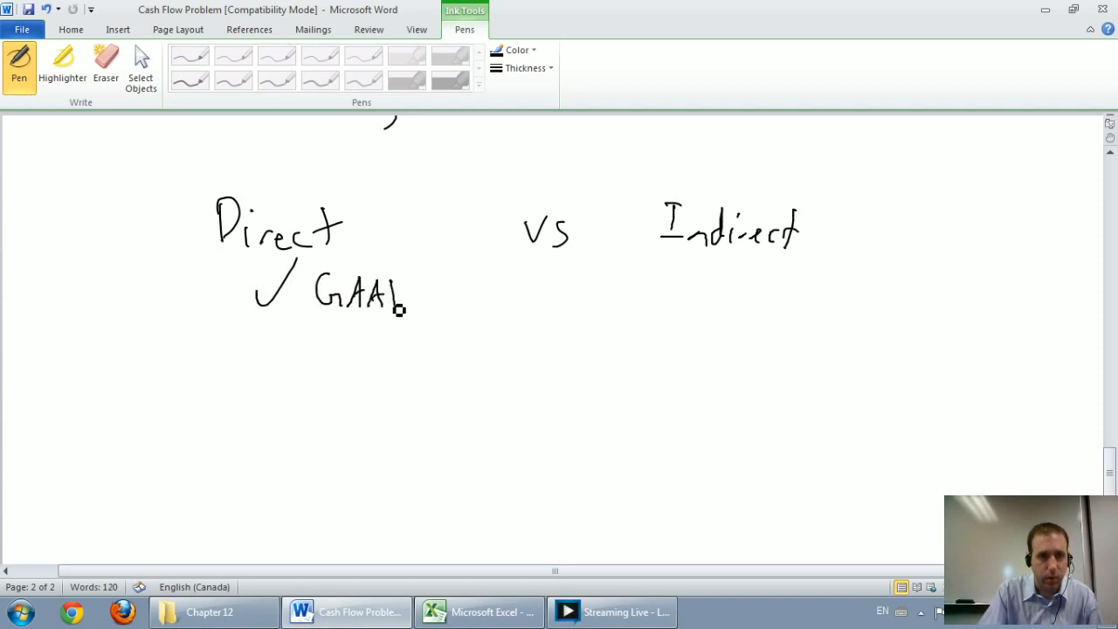
click(697, 299)
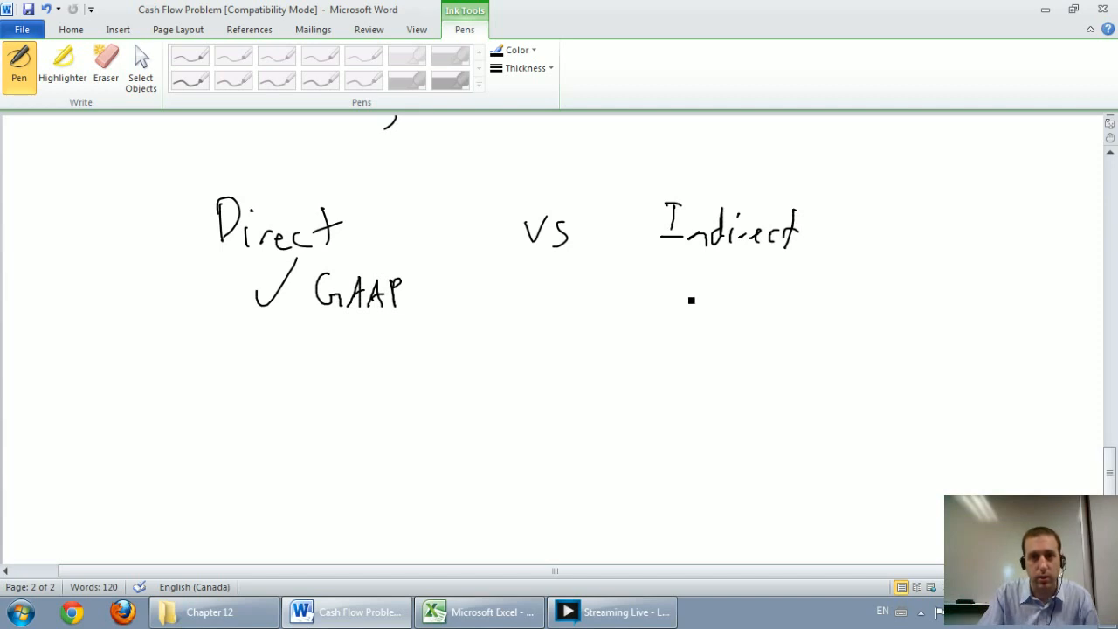
drag(690, 301, 782, 288)
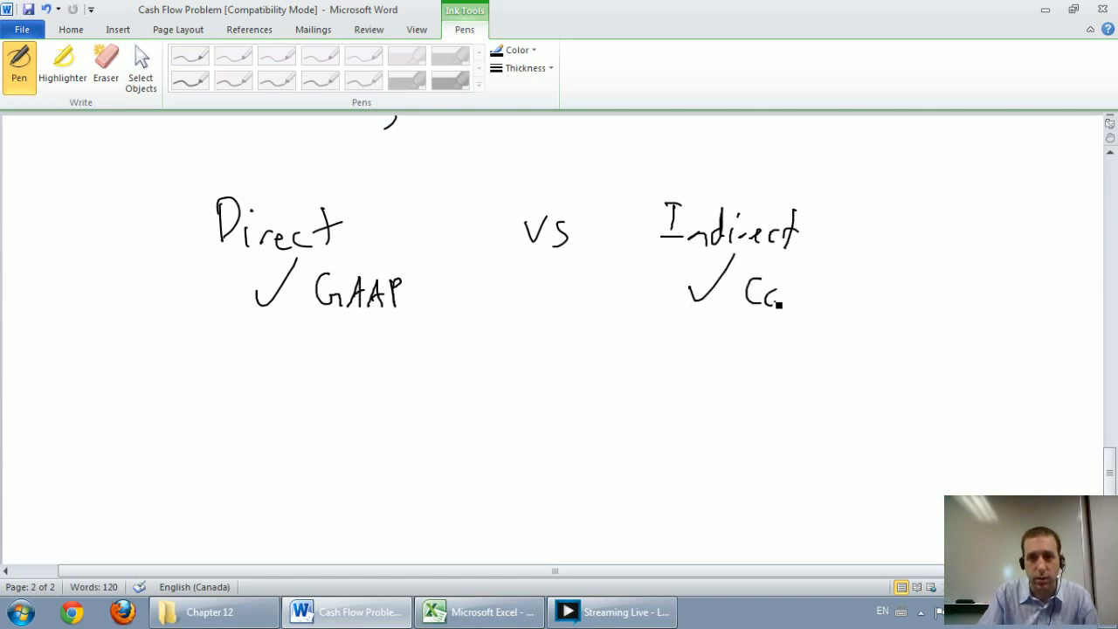
drag(751, 293, 890, 297)
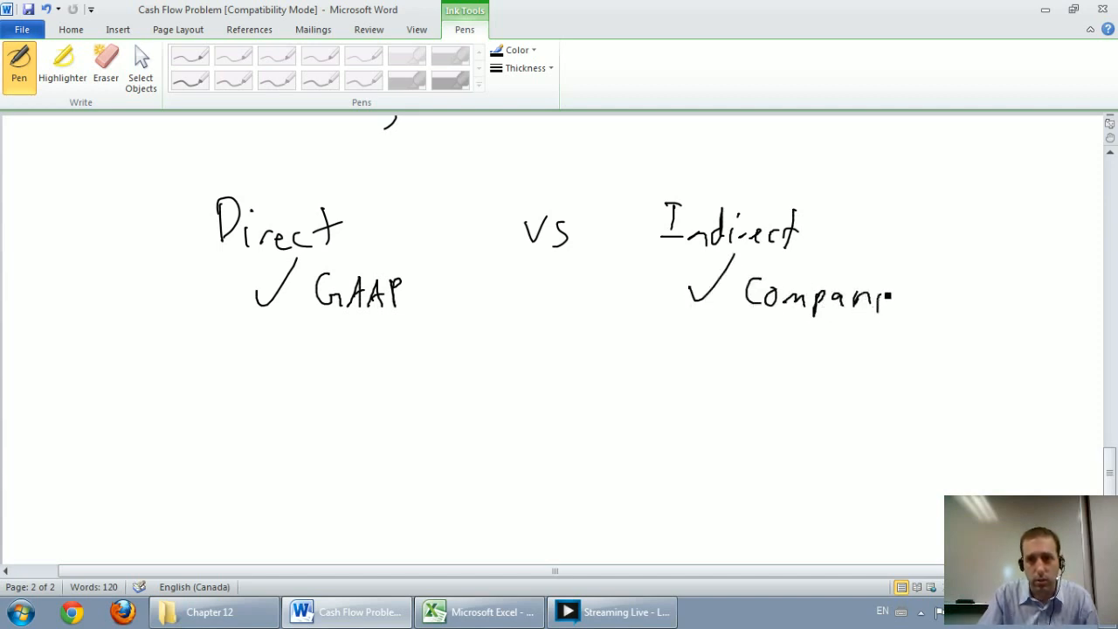
drag(886, 297, 921, 328)
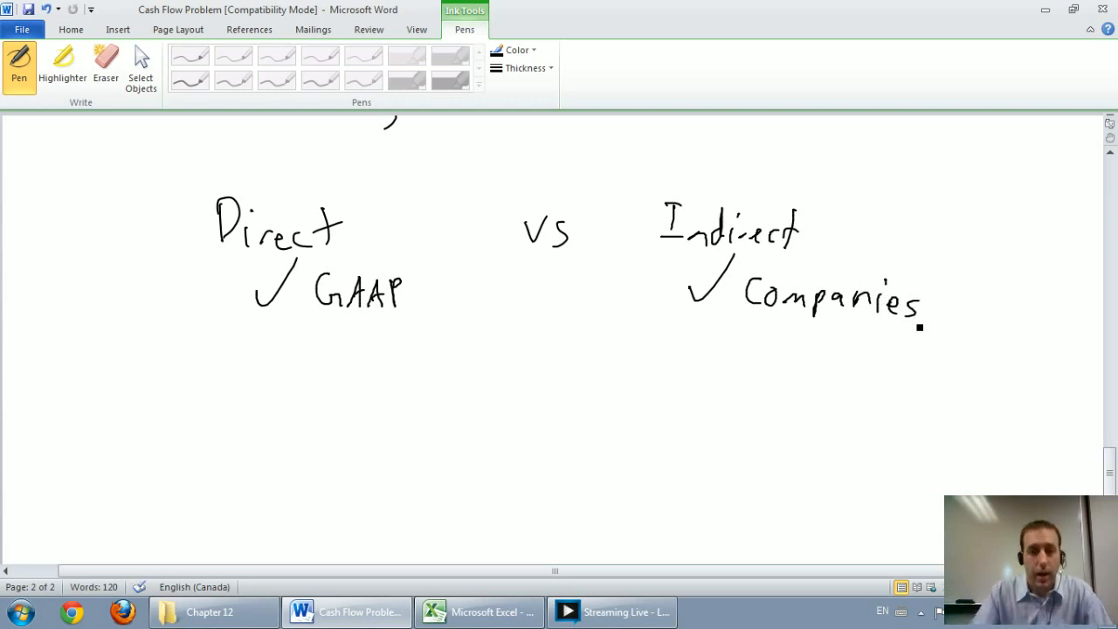